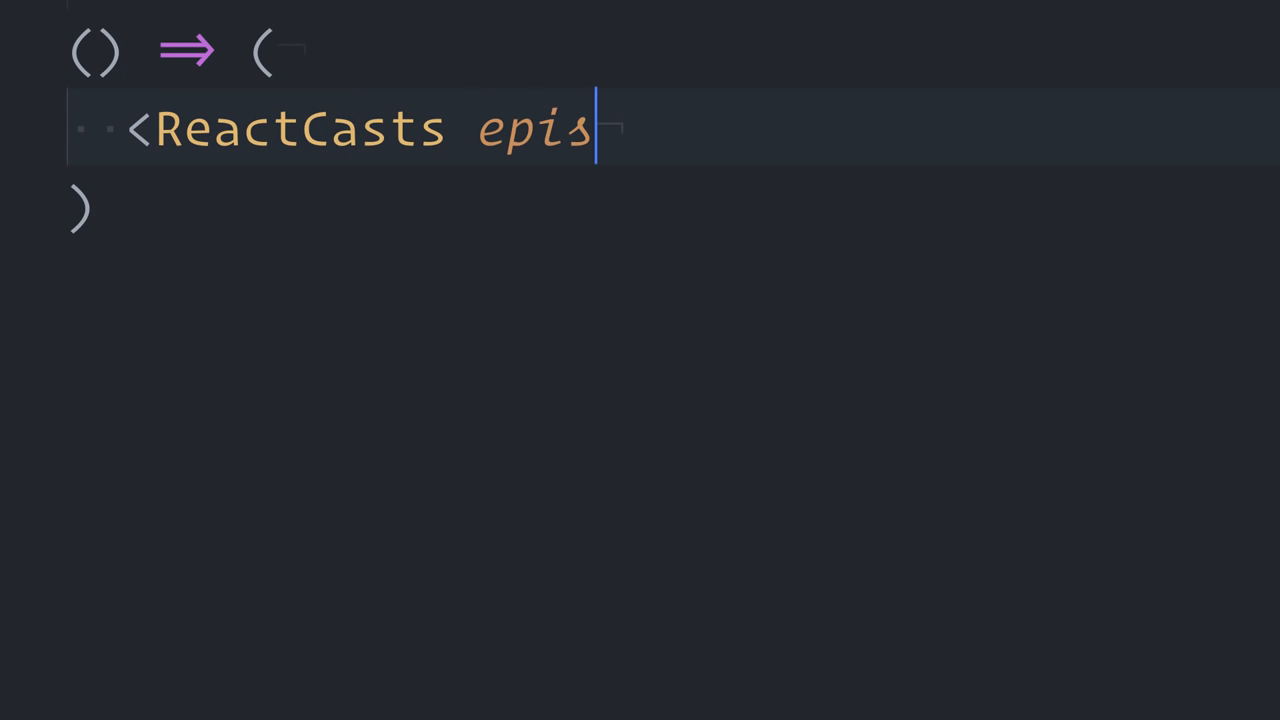
Step: Complete the <ReactCasts episode={10}> JSX title card with the text Redux Thunk Tricks
text(ode={10}>)
text(// By @cassiozen)
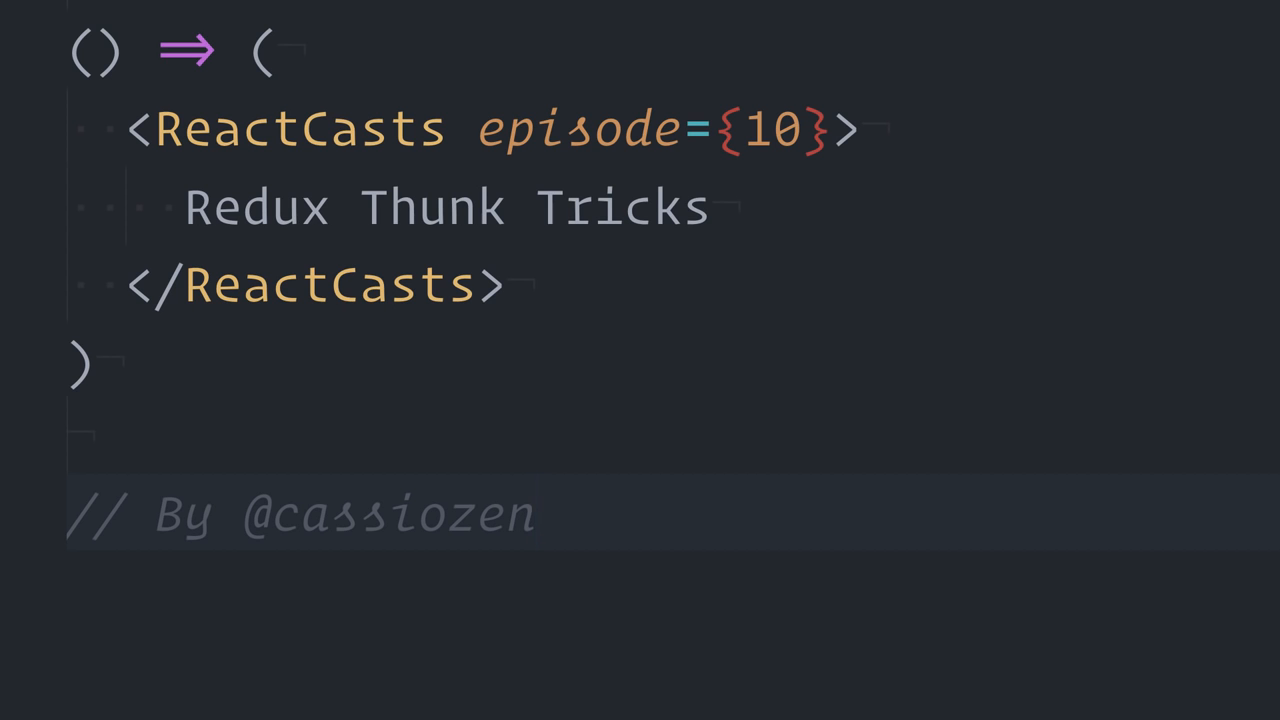
click(538, 516)
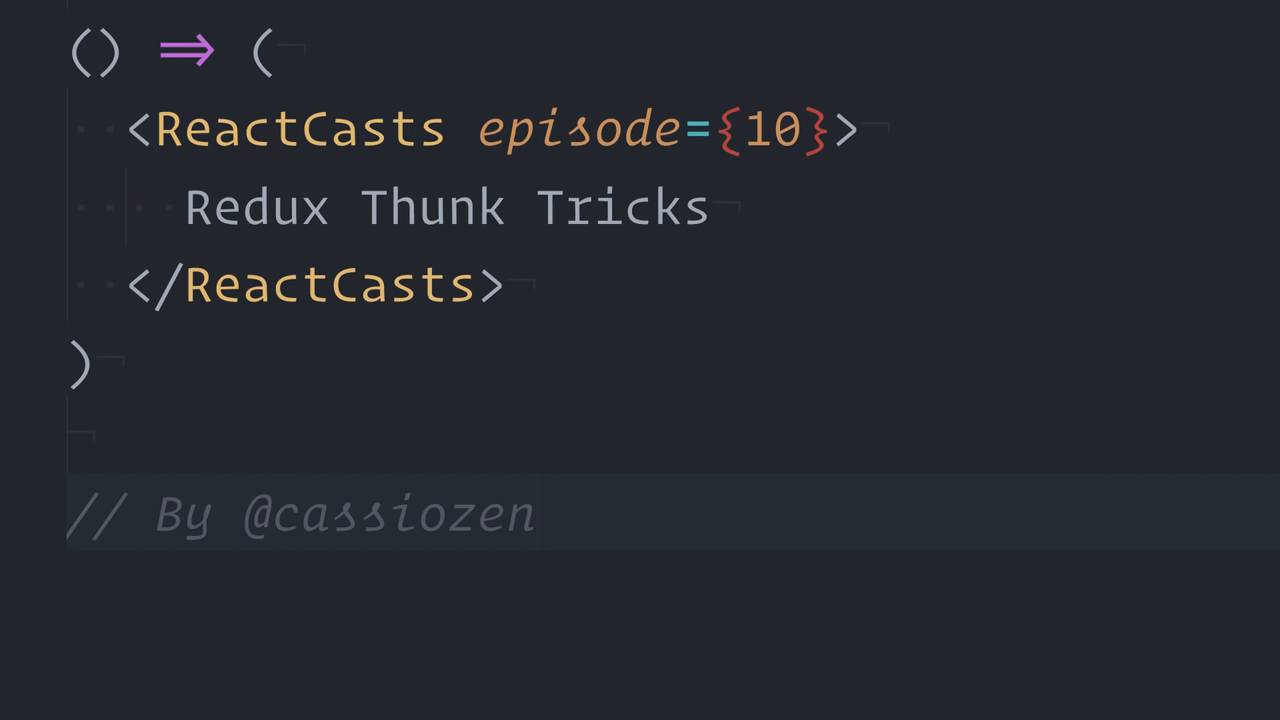
click(536, 512)
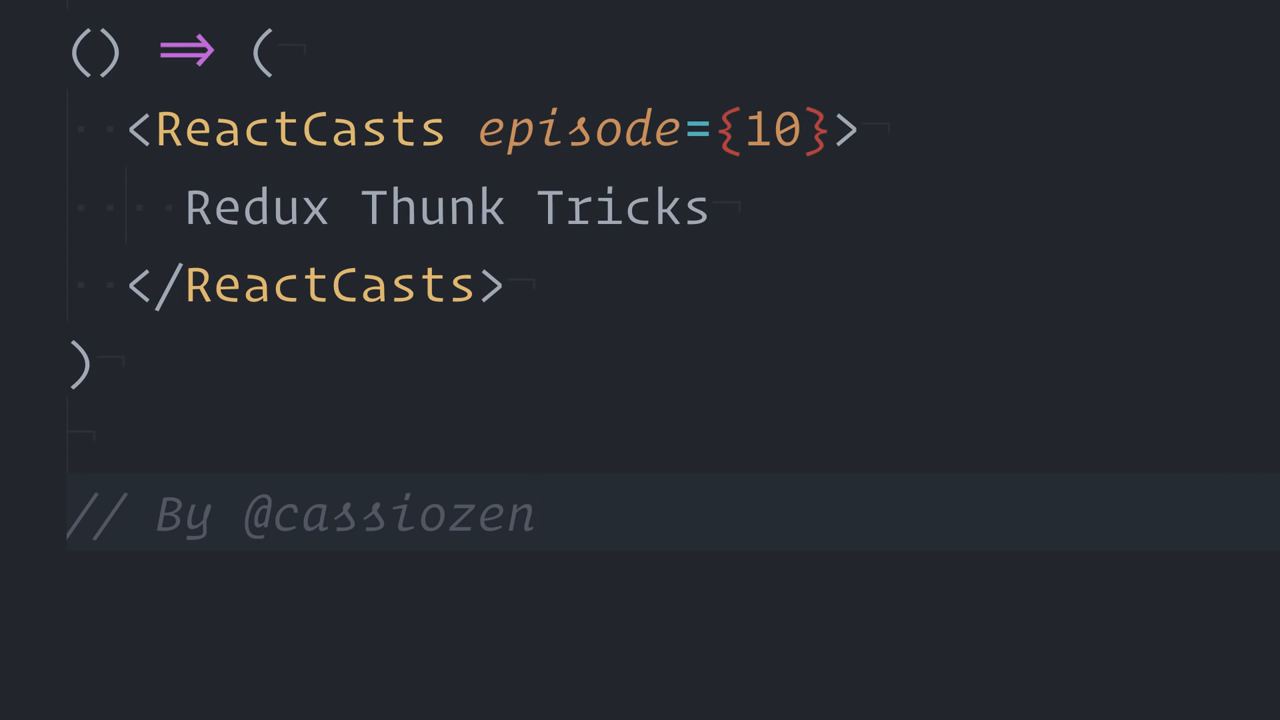
click(536, 516)
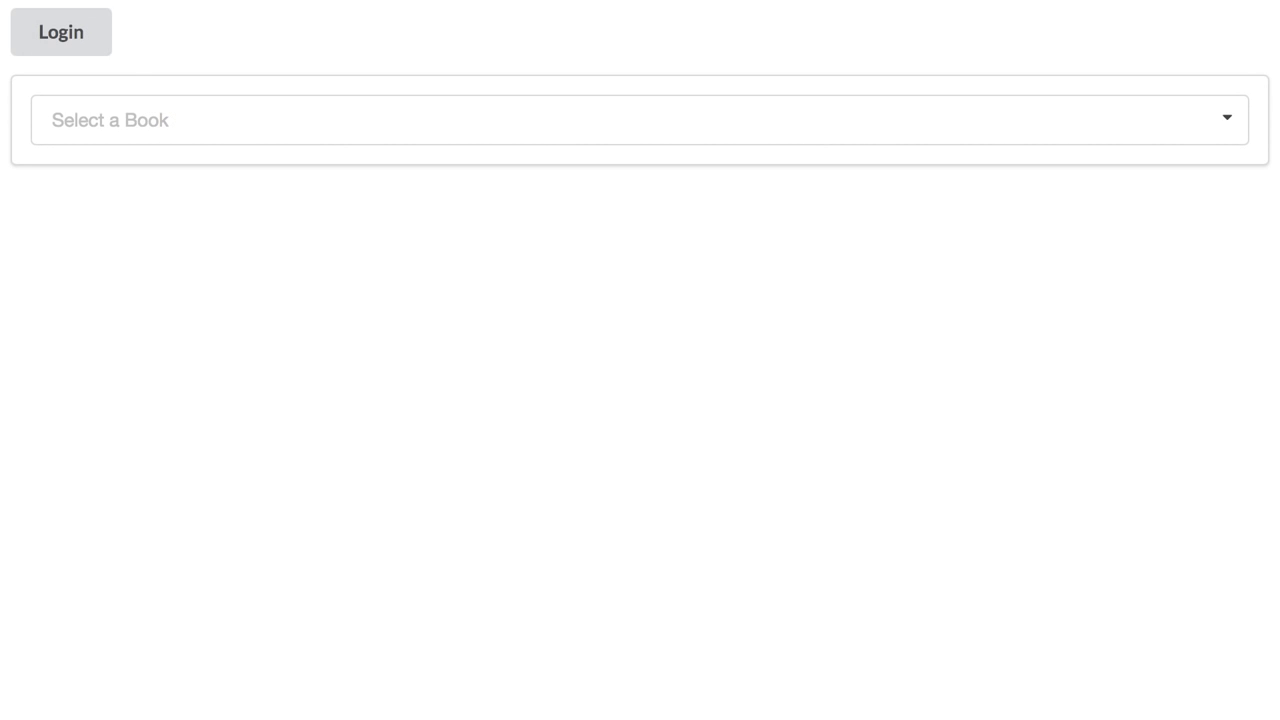
mouse_move(1204, 198)
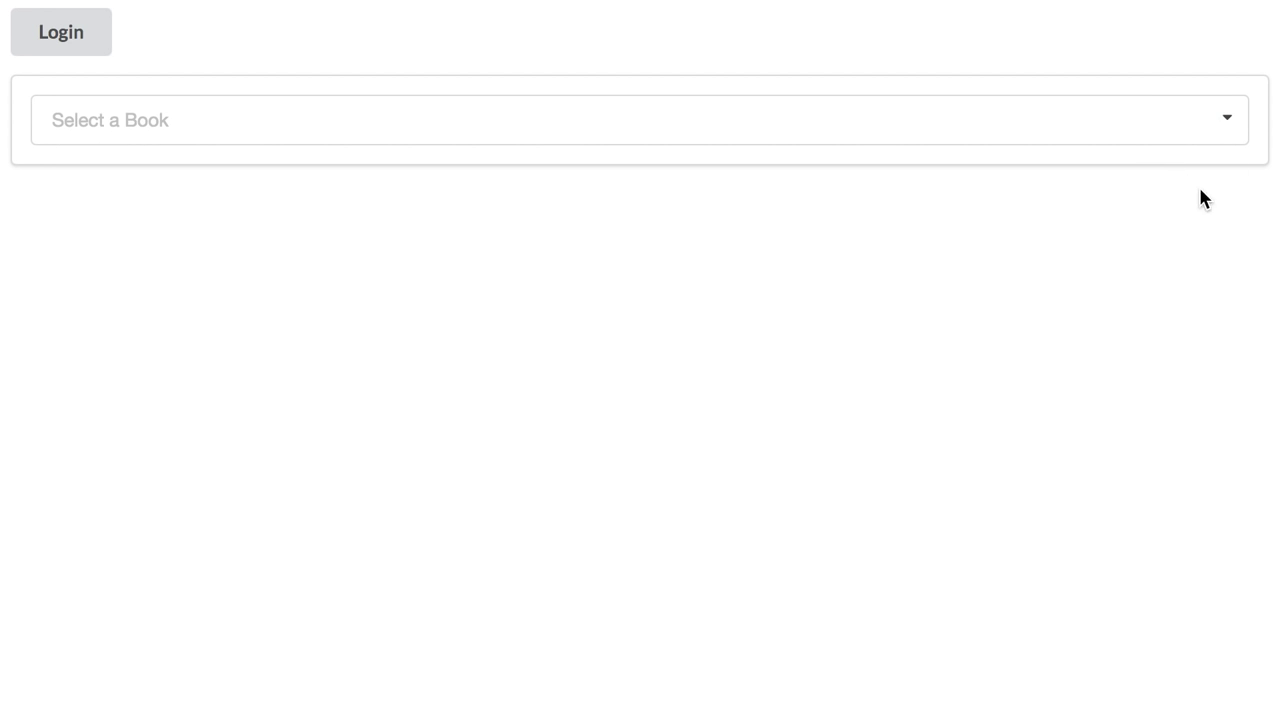
Step: Expand the Select a Book dropdown listing Harry Potter, Lord of the Rings, Game of Thrones, Sherlock Holmes
click(640, 120)
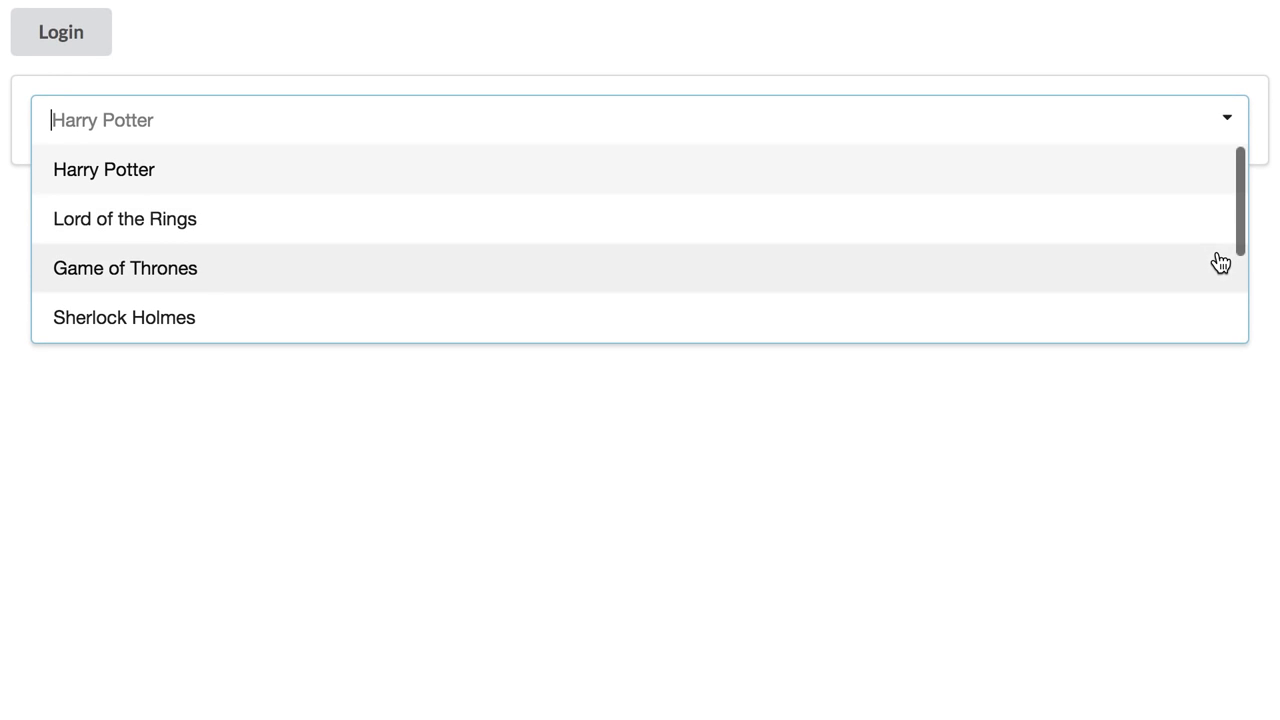
click(124, 218)
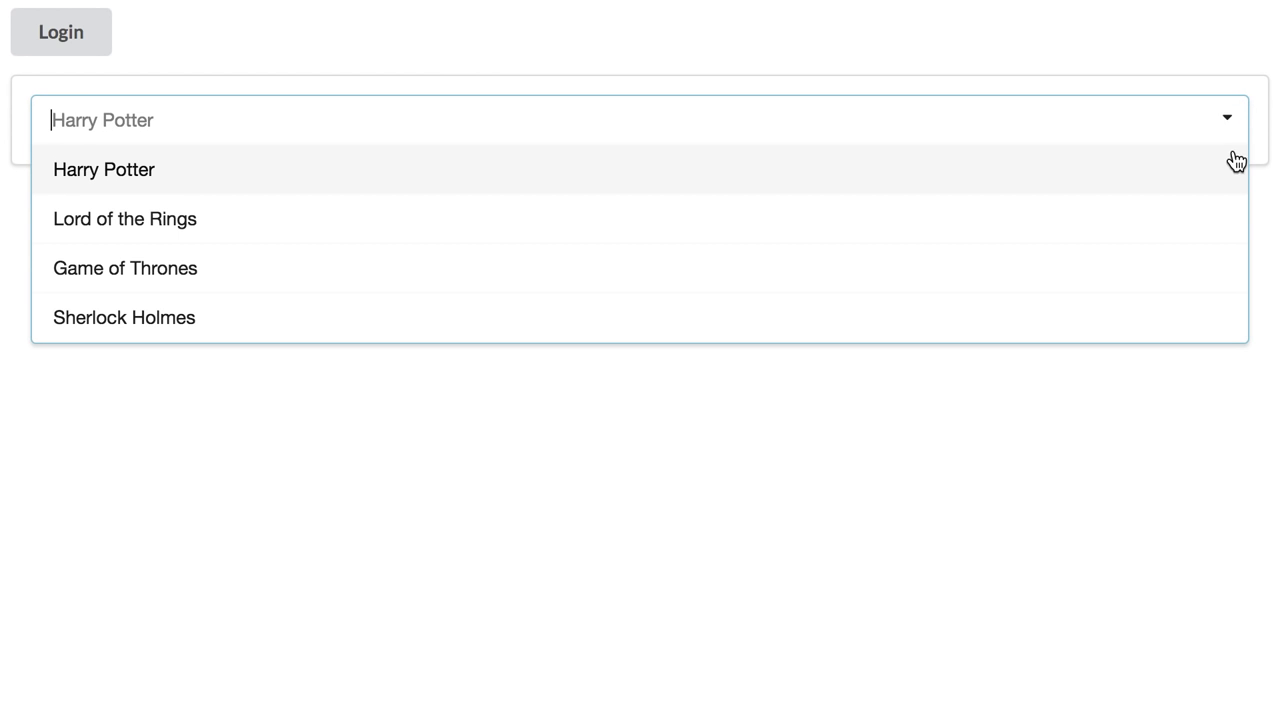
click(128, 268)
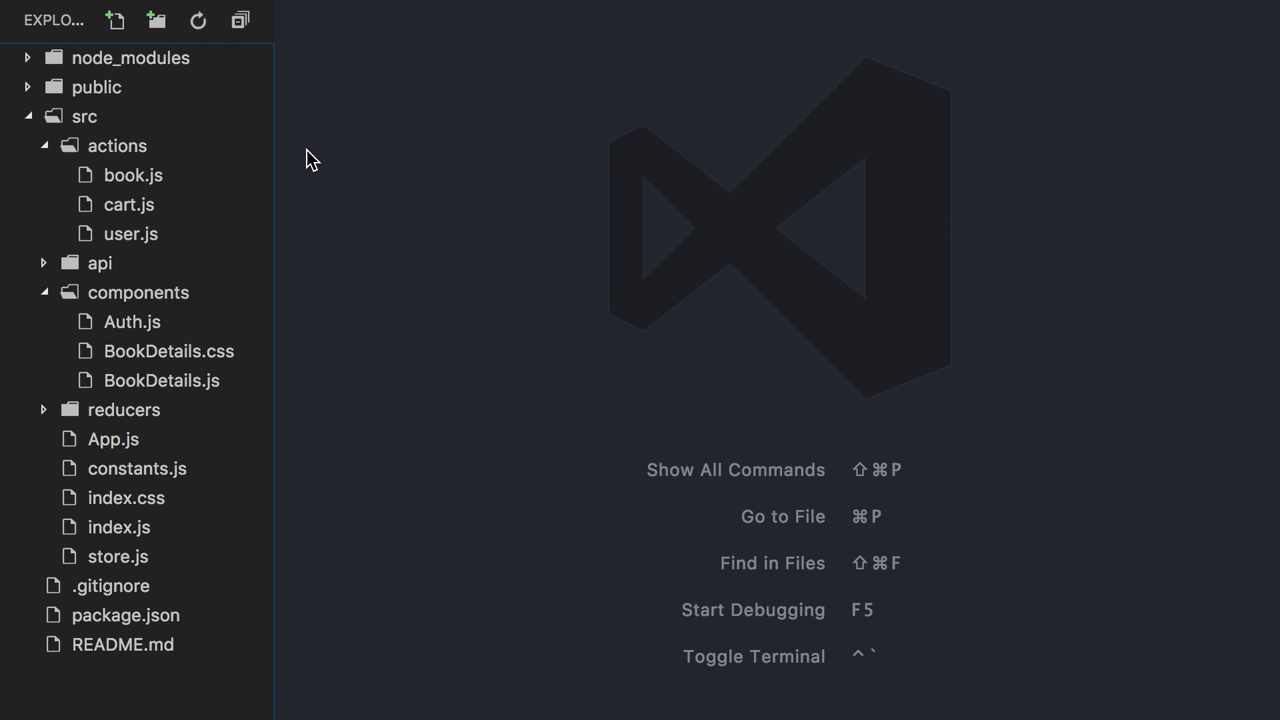
Step: View src/actions/book.js and scroll to its requestBook thunk
click(132, 176)
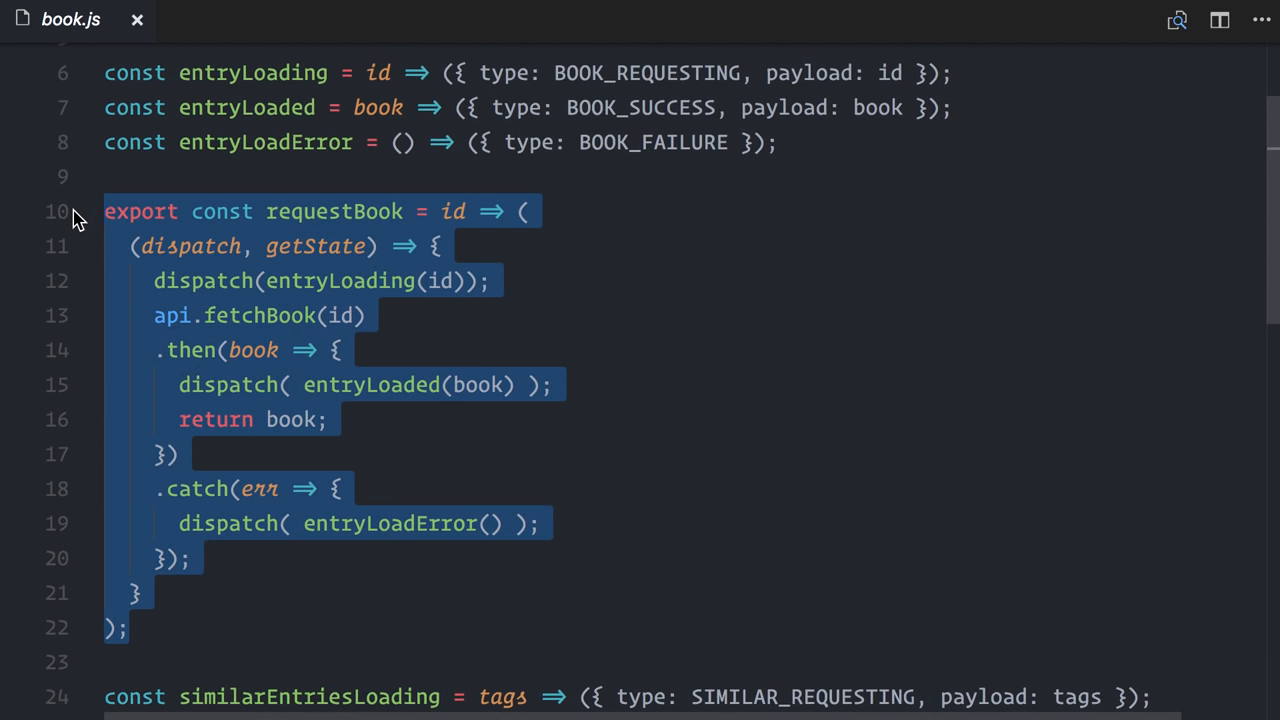
scroll(down, 3)
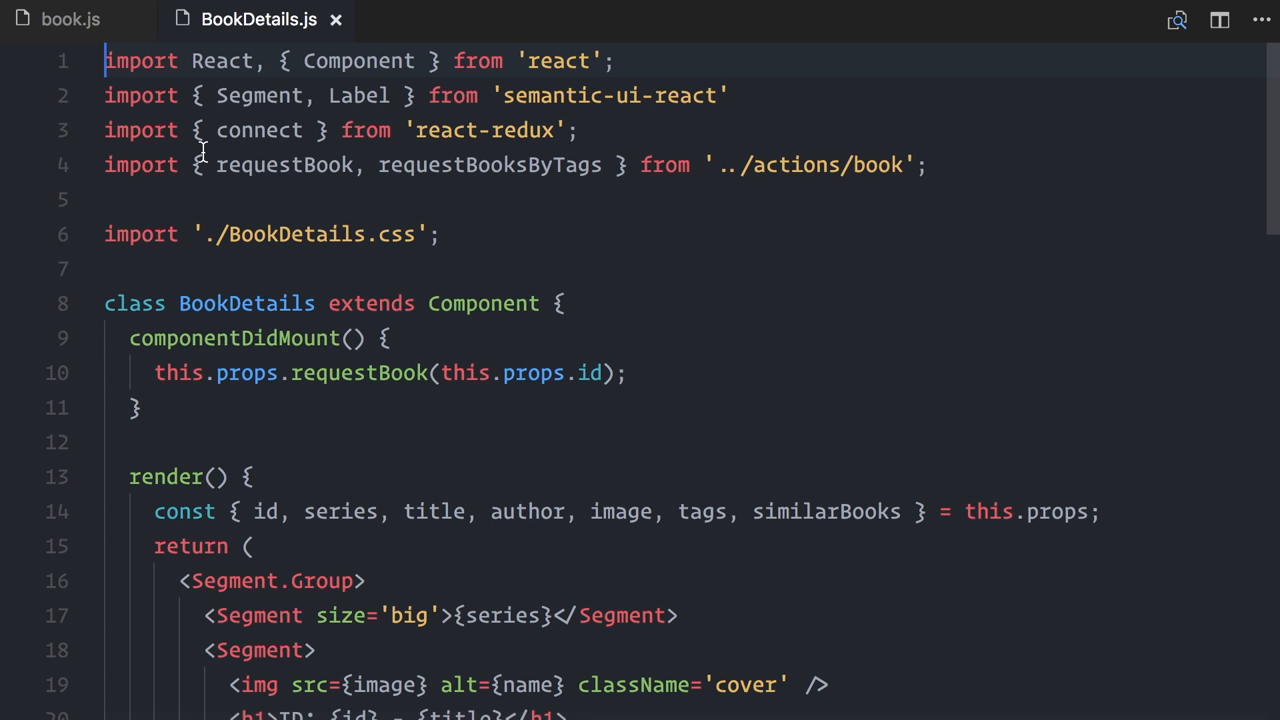
Step: Review BookDetails.js imports and mapStateToProps with render folded, then return to book.js
click(88, 476)
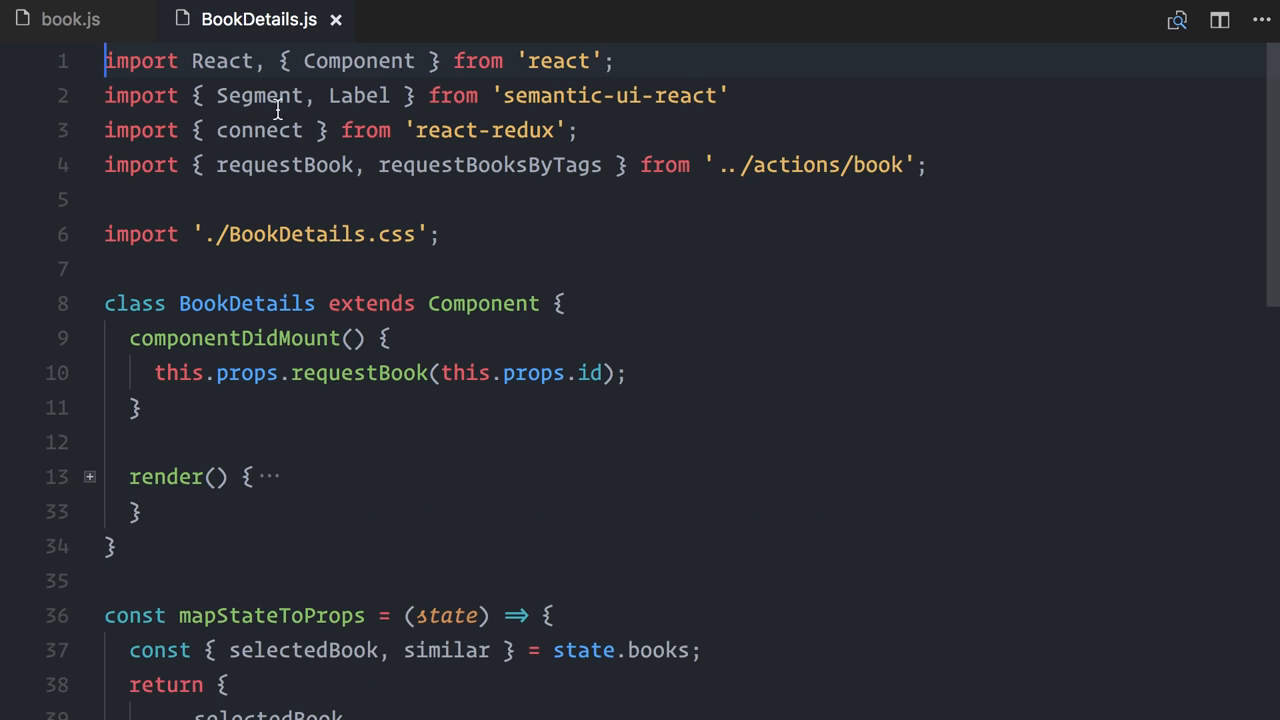
double_click(260, 130)
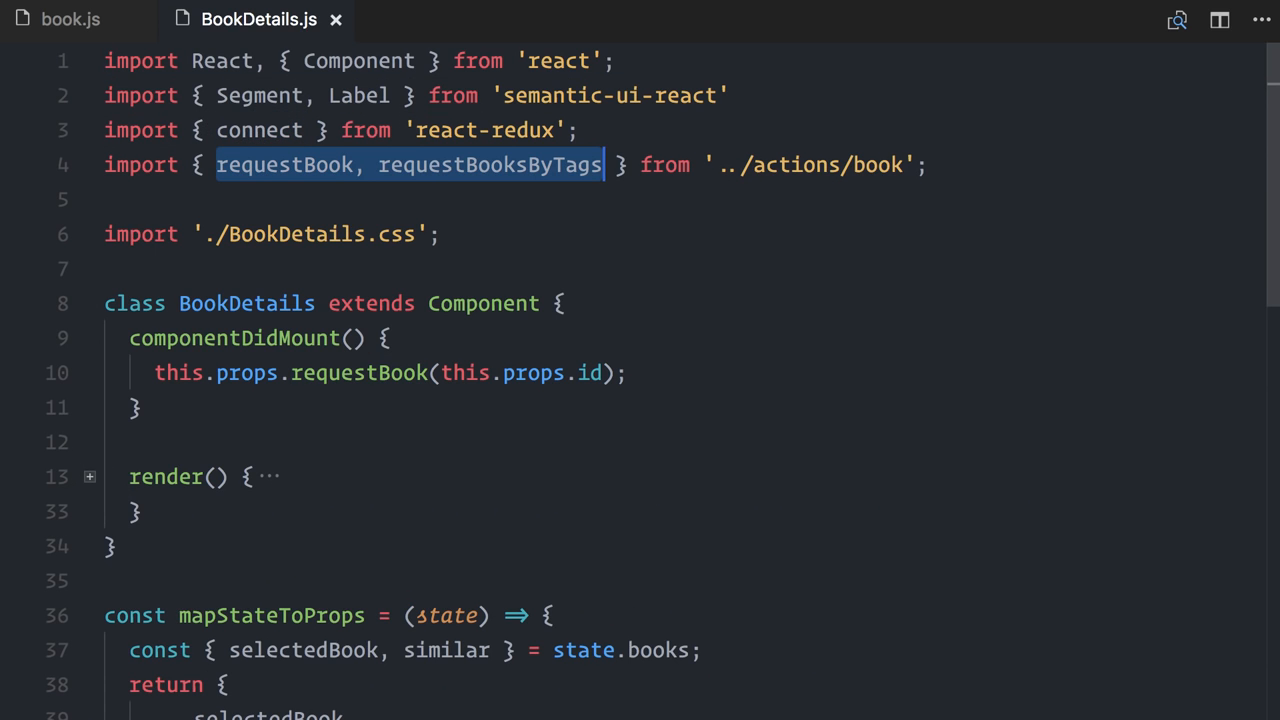
scroll(down, 3)
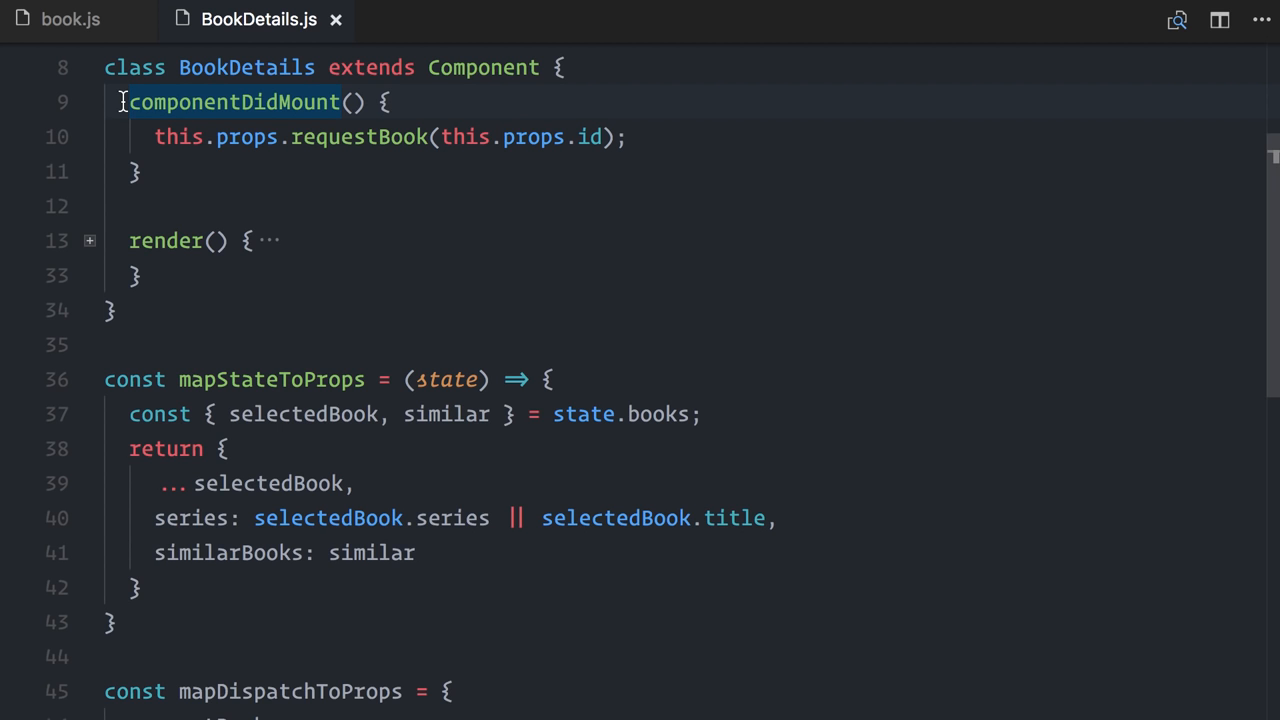
click(70, 20)
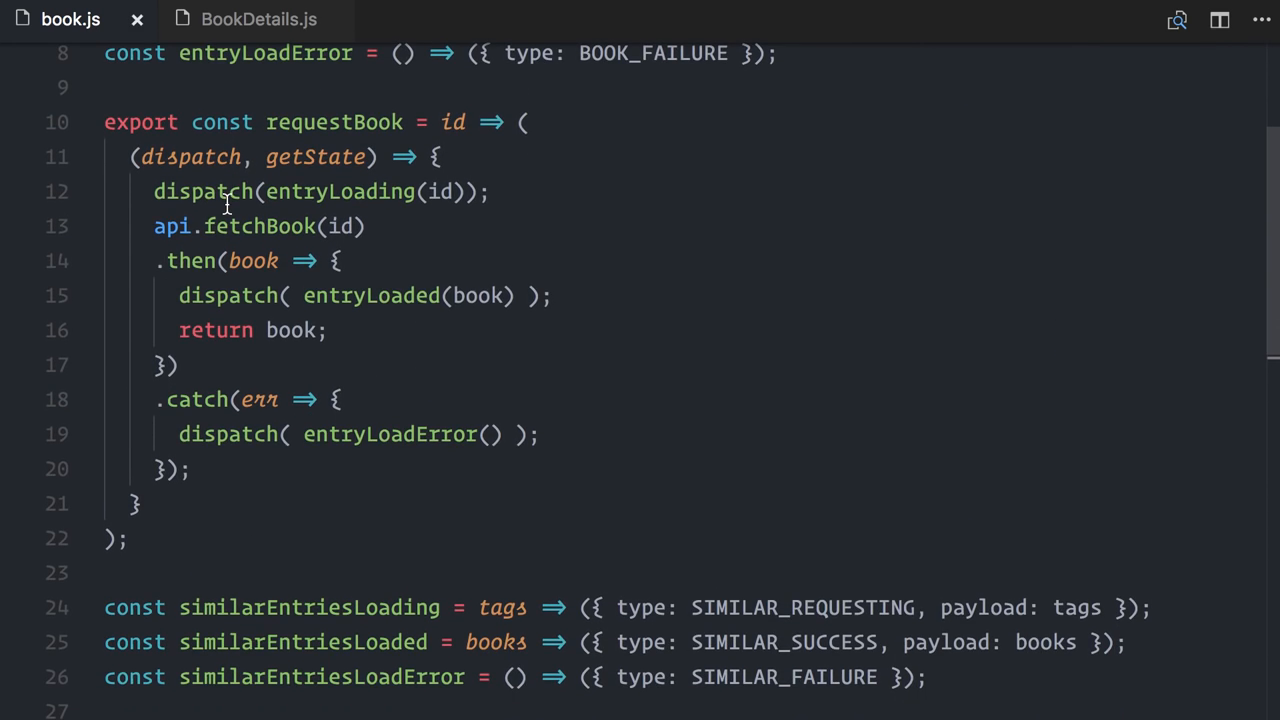
Step: Make requestBook's thunk return the api.fetchBook(id) promise after a discarded string experiment
drag(154, 192, 154, 260)
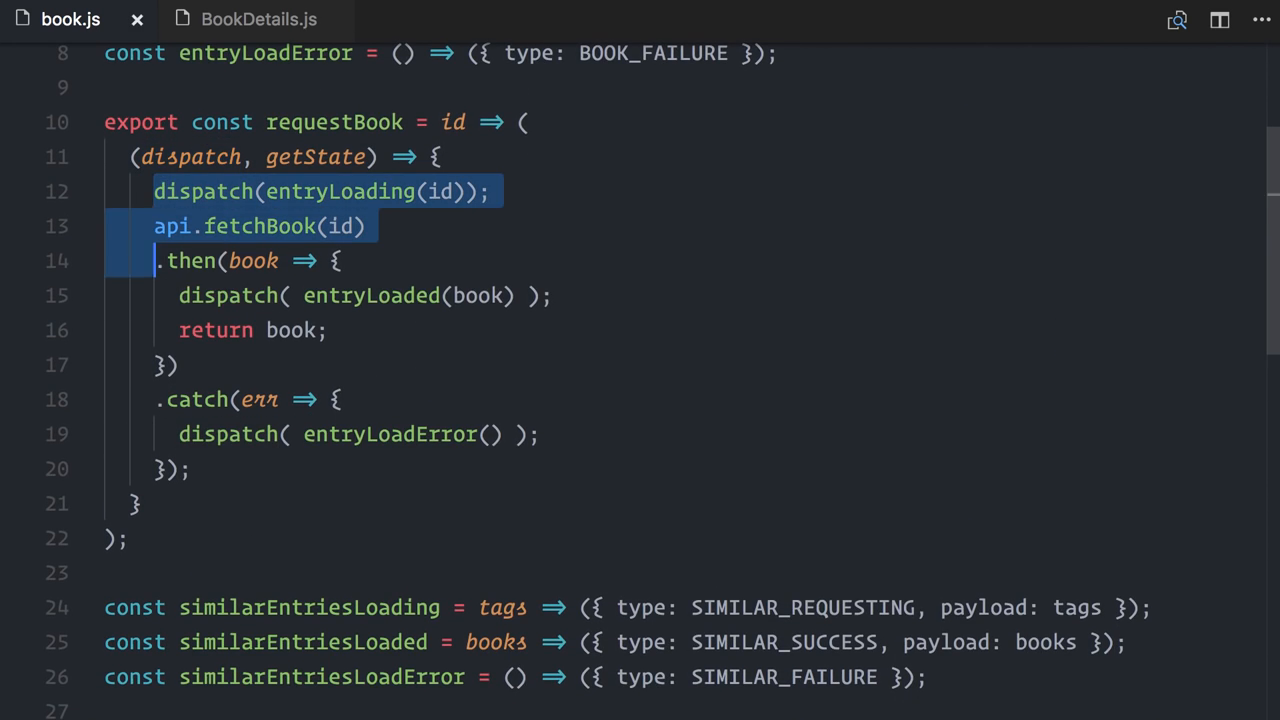
text(return "Anything, re)
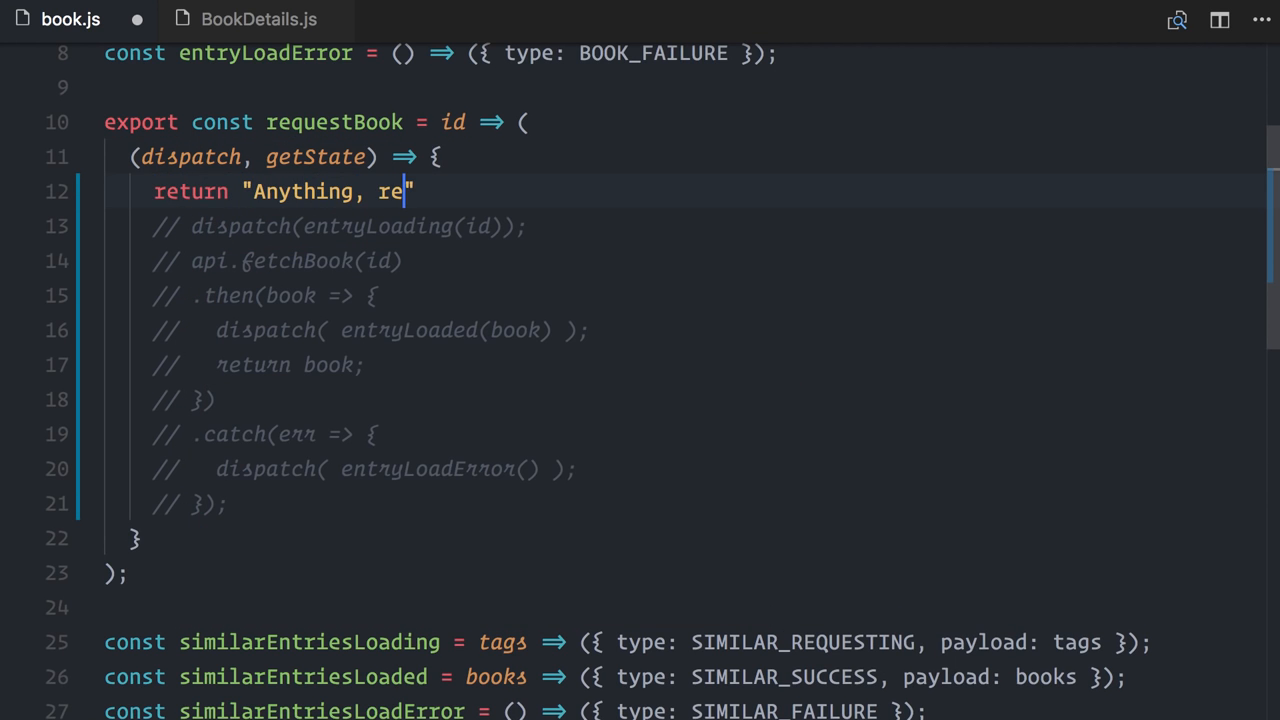
text(ally ... ";)
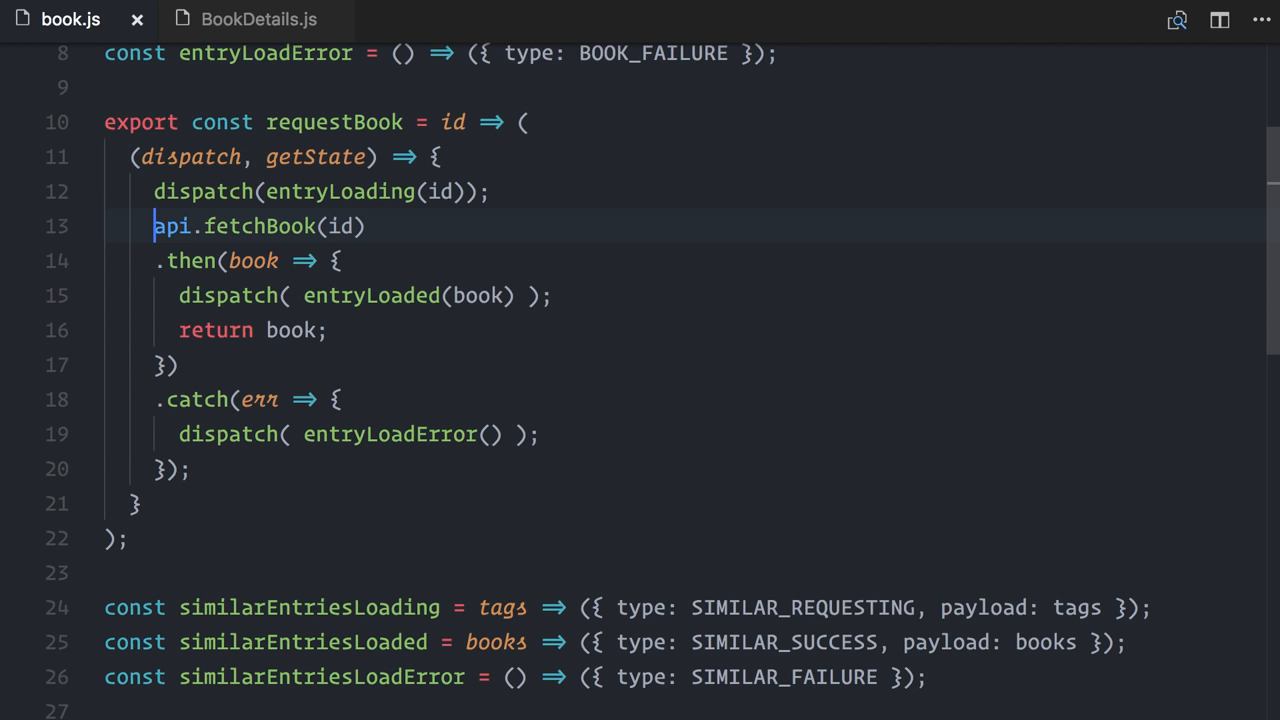
text(return)
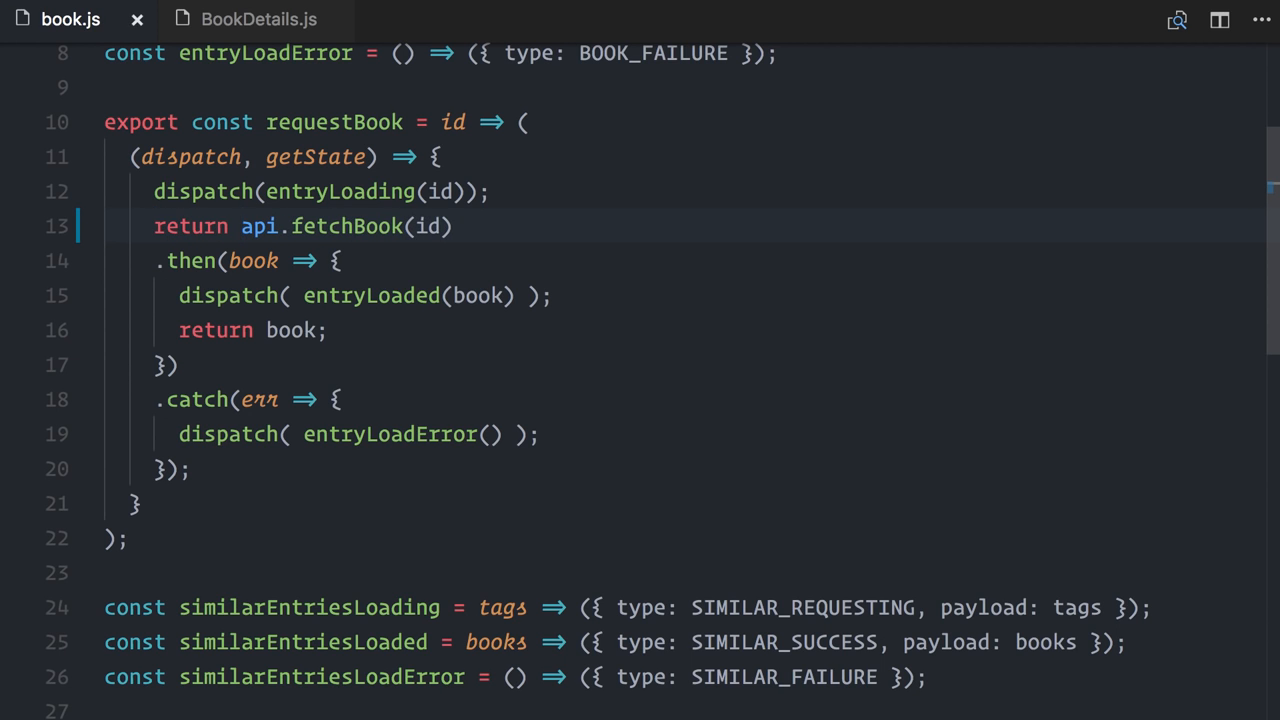
click(258, 20)
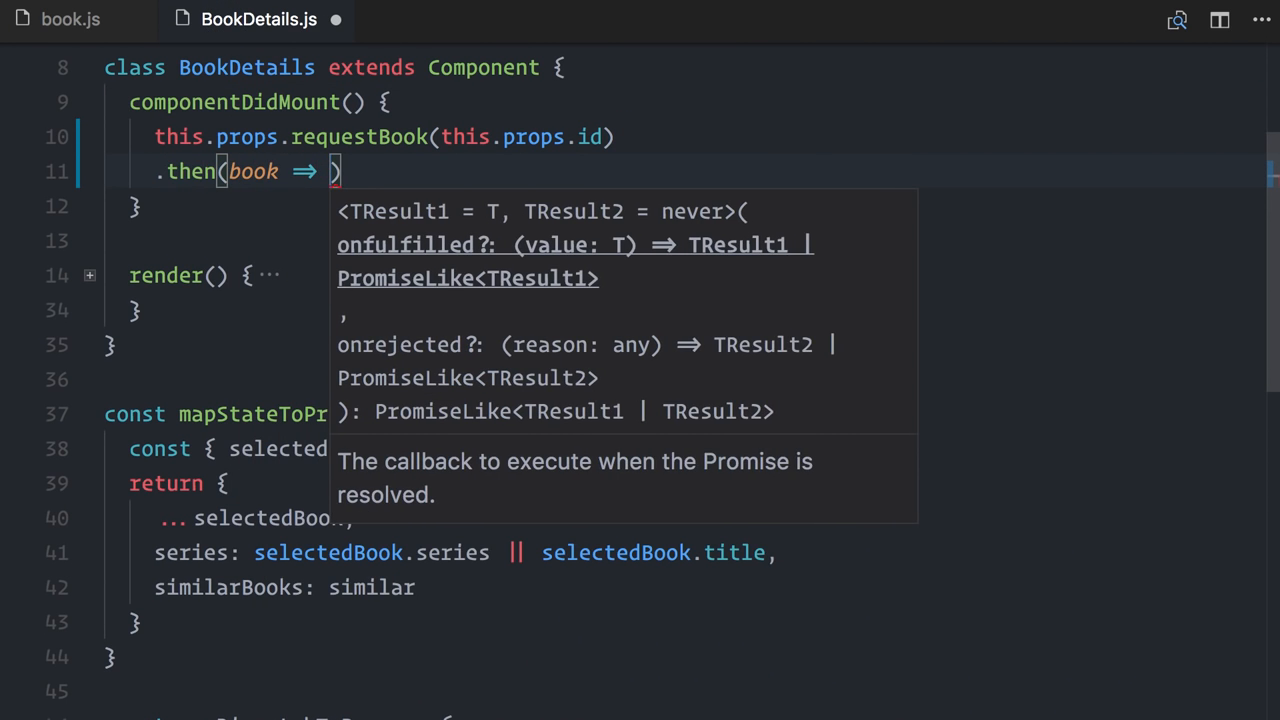
Step: Chain .then(book => this.props.requestBooksByTags(this.props.id, book.tags)) onto requestBook in componentDidMount
text(this.props.requestBooksByTags(this.props.id, book.tags)
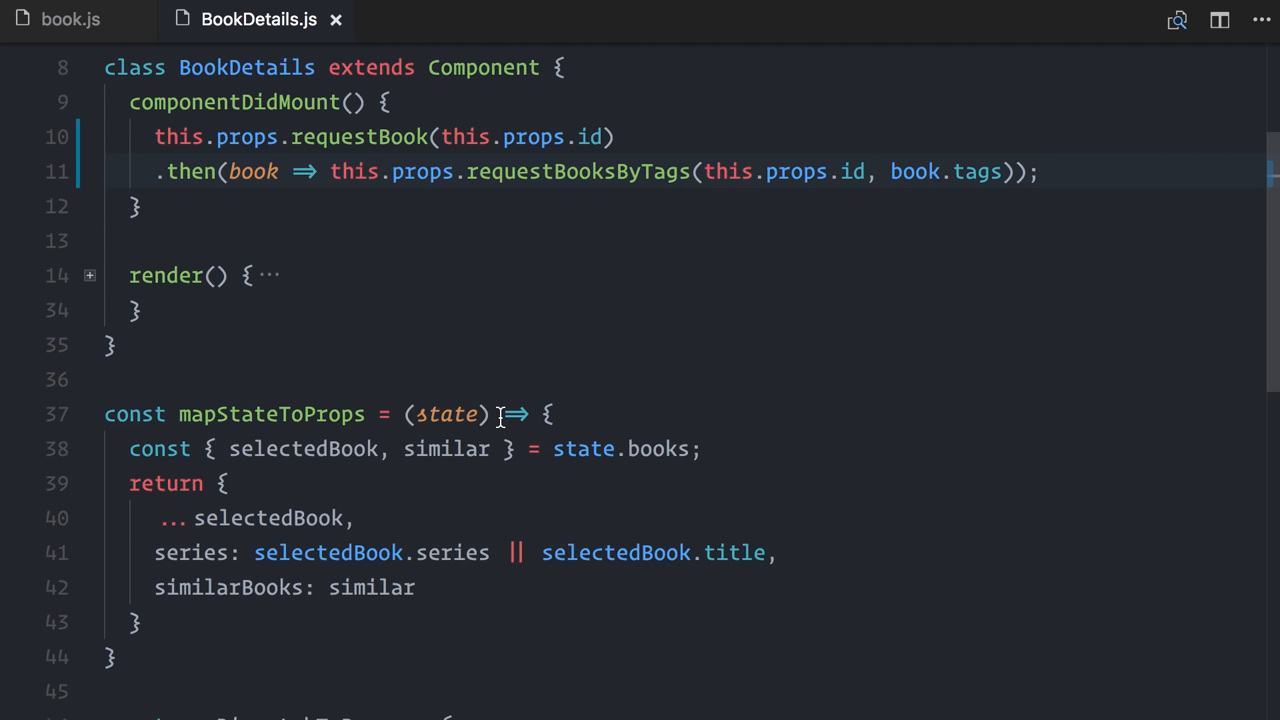
click(70, 20)
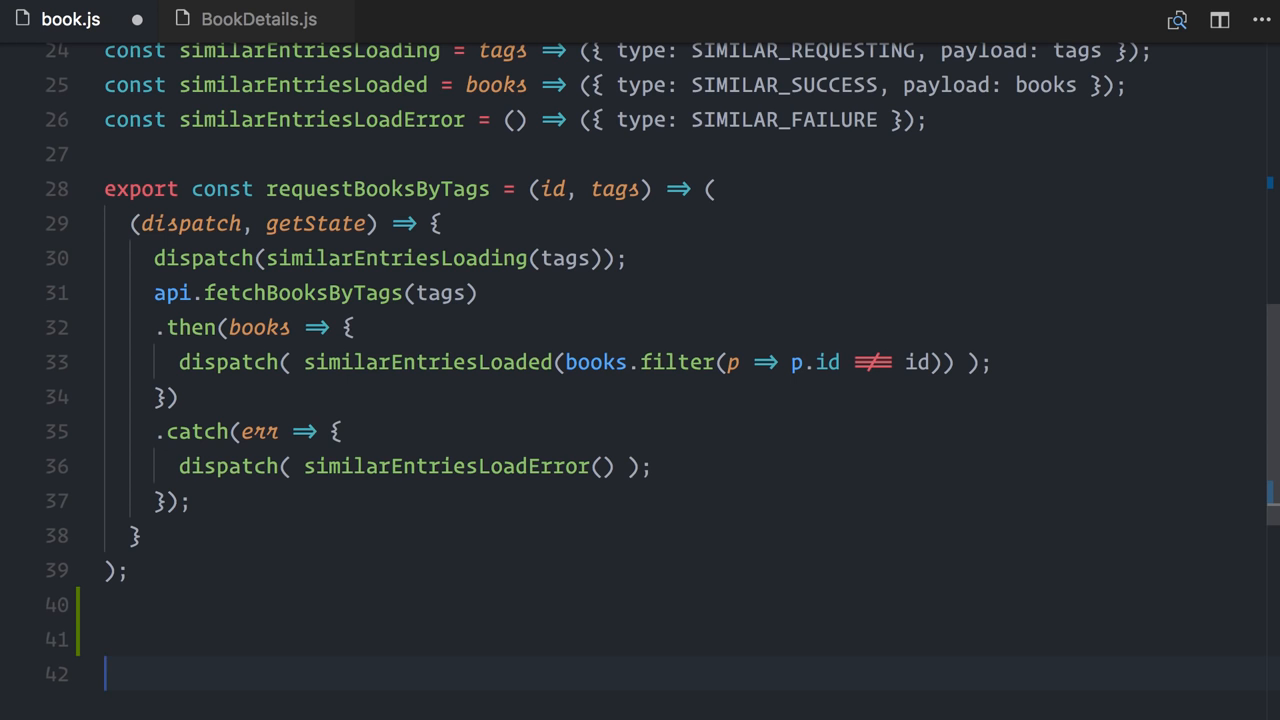
Step: Write requestBookAndSimilars as dispatch(requestBook(id)).then(book => dispatch(requestBooksByTags(id, book.tags)))
text(export const request)
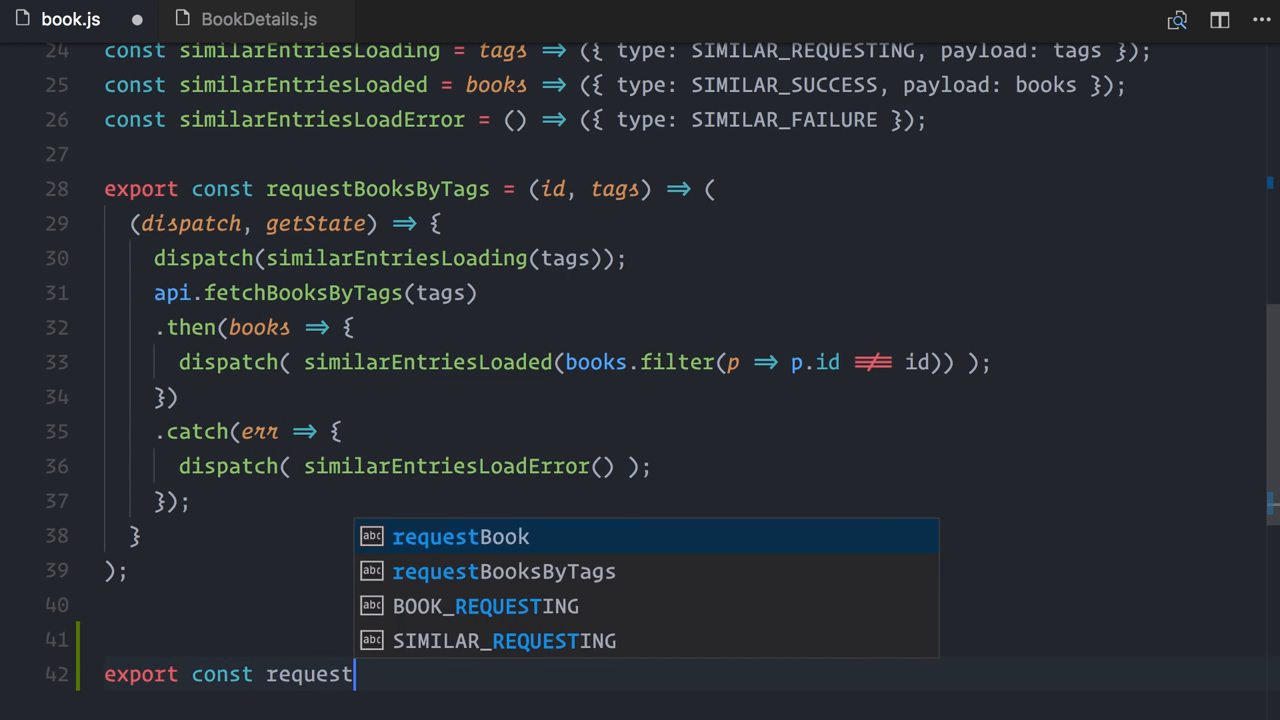
text(BookAndSimilars = (id))
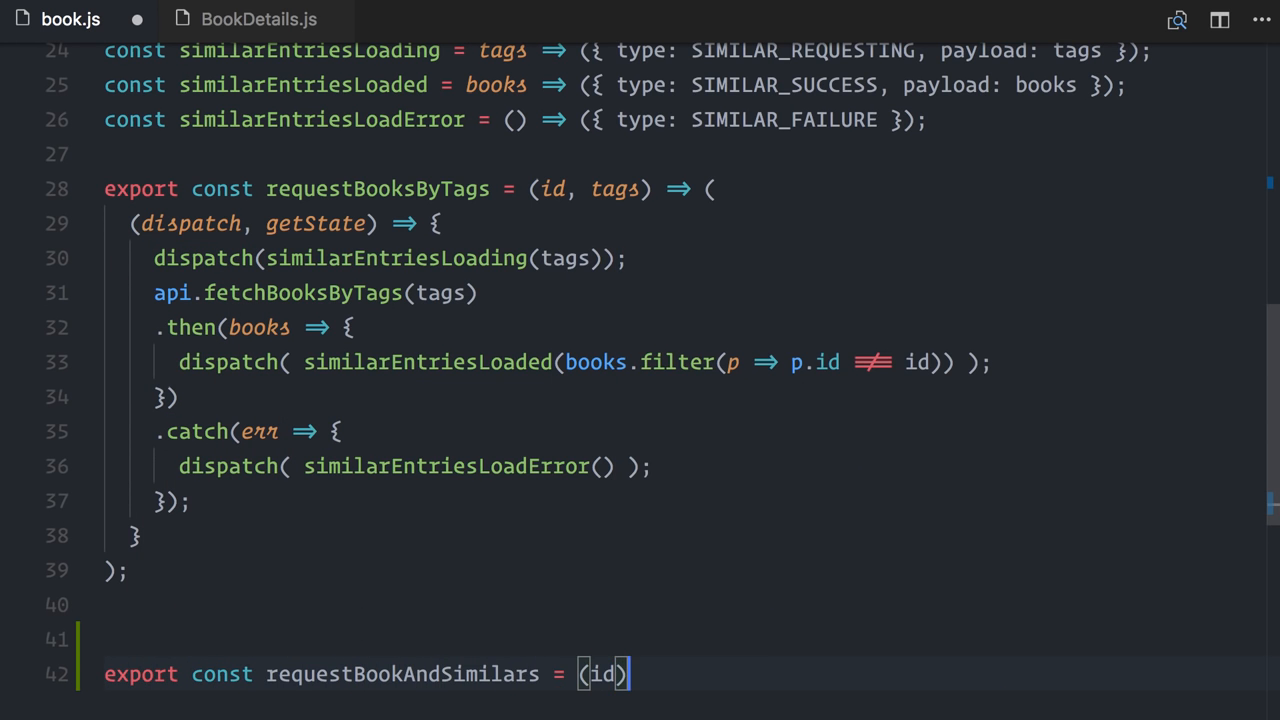
text(=> ()
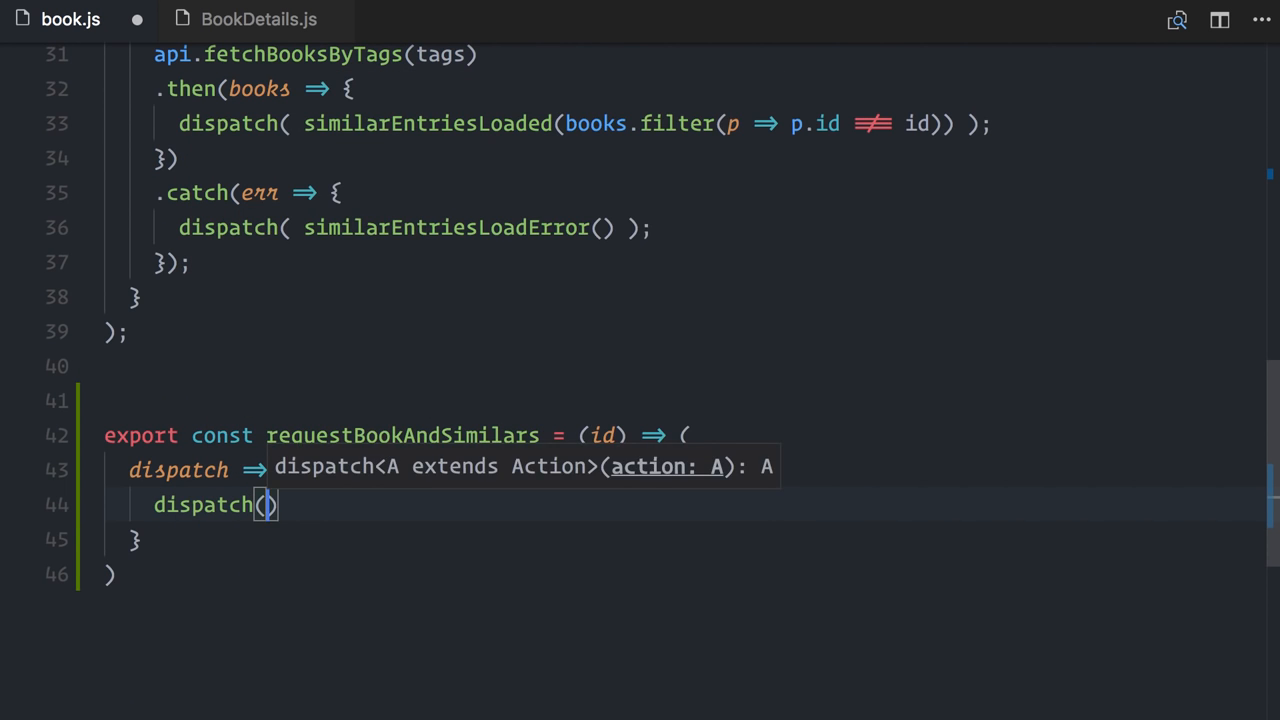
text(requestBook(id)).then()
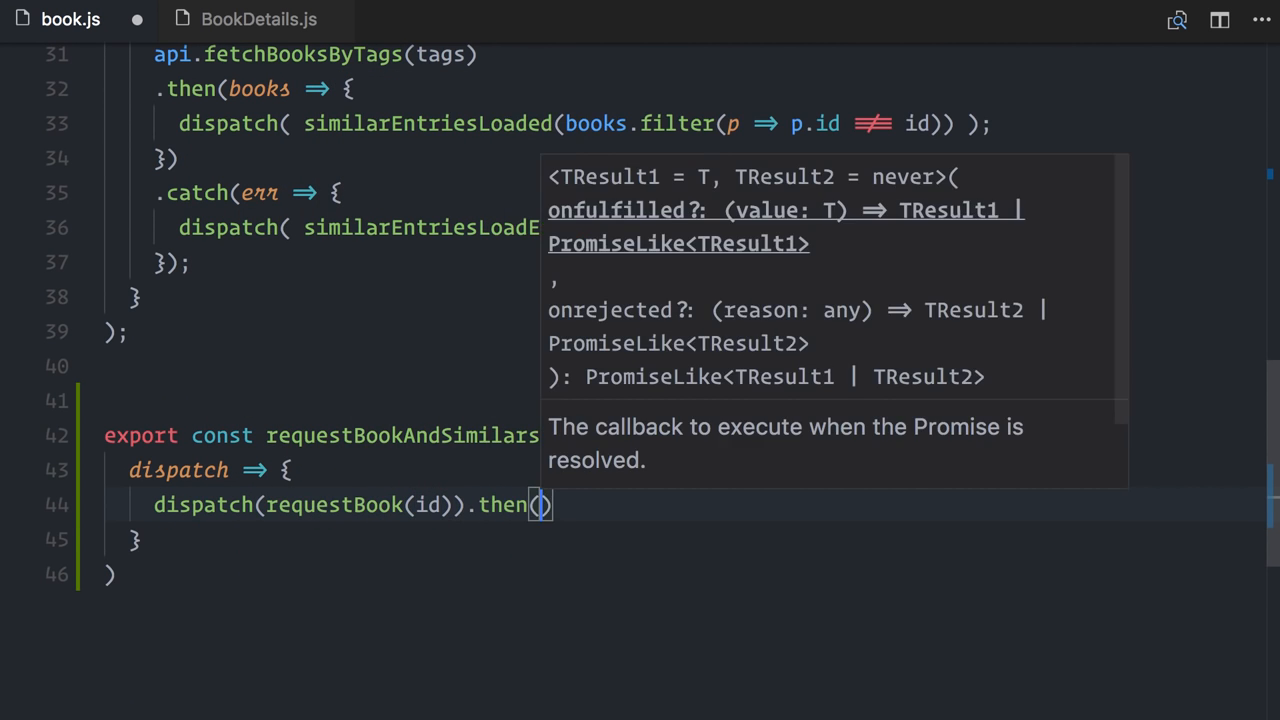
text(book => dispatch(requestBooksByTags(id, book.tags)
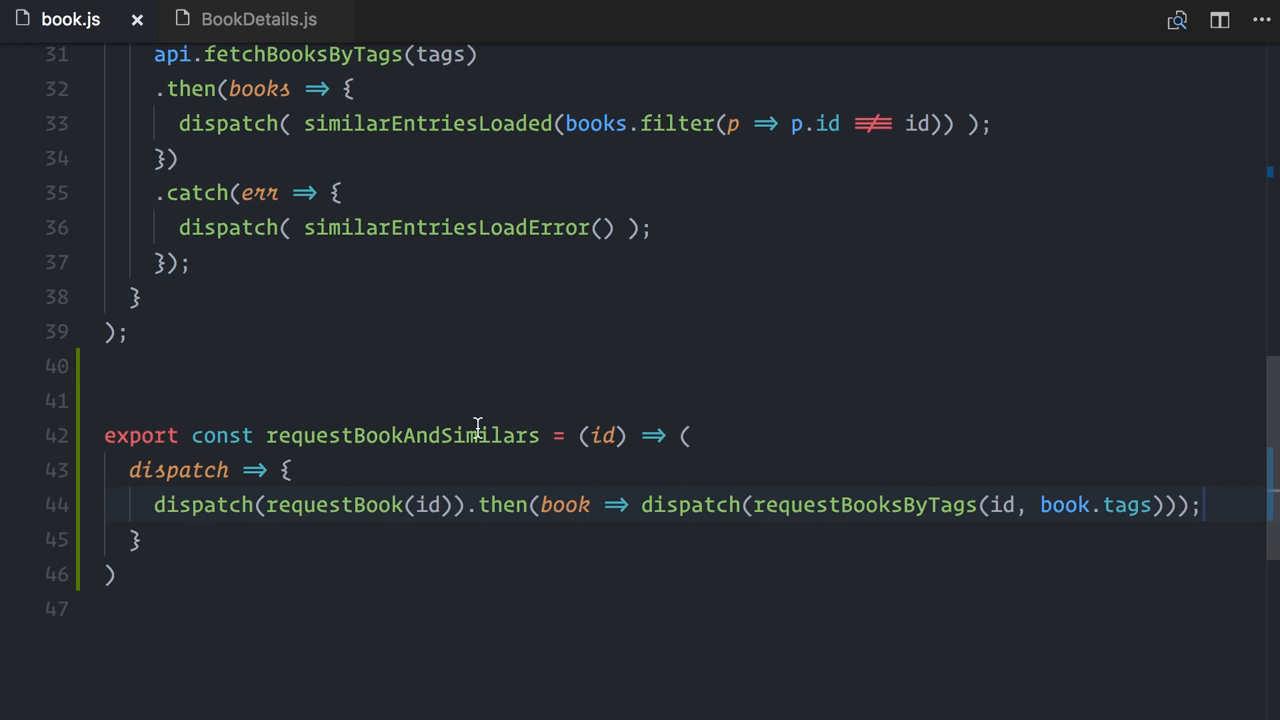
click(258, 20)
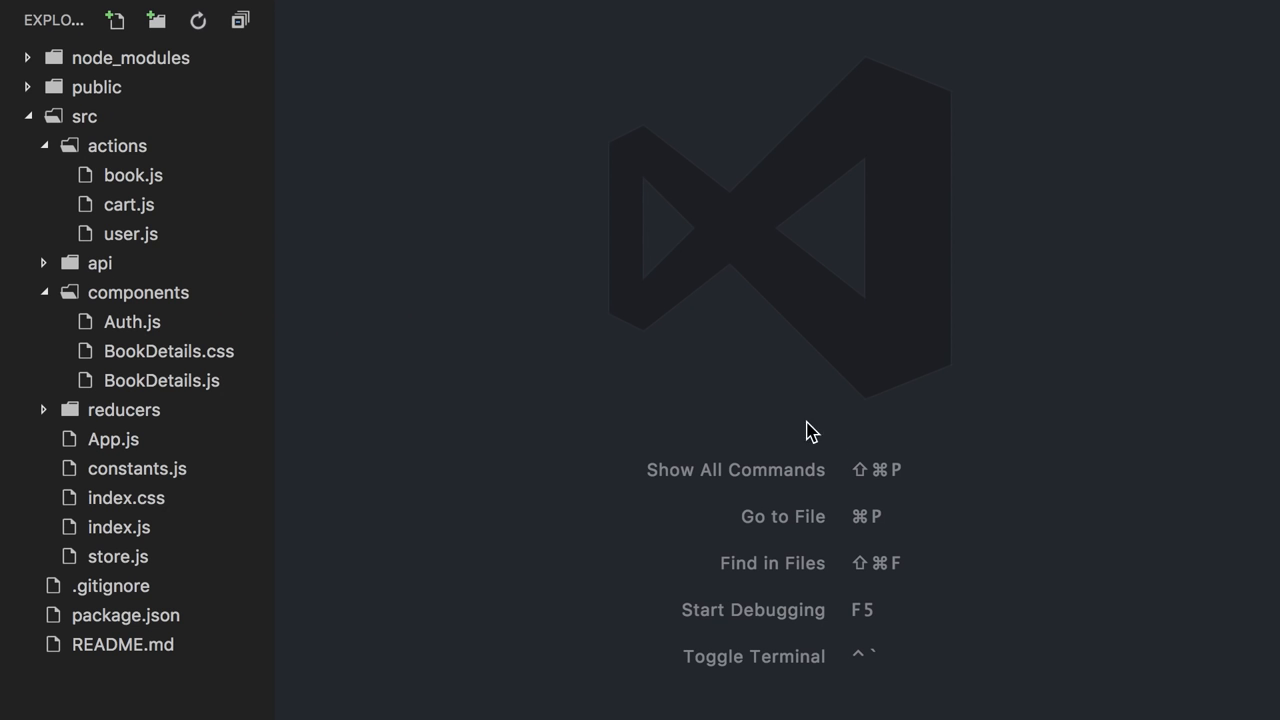
Step: View src/actions/cart.js with its empty addToCart thunk and expand the reducers folder
click(128, 204)
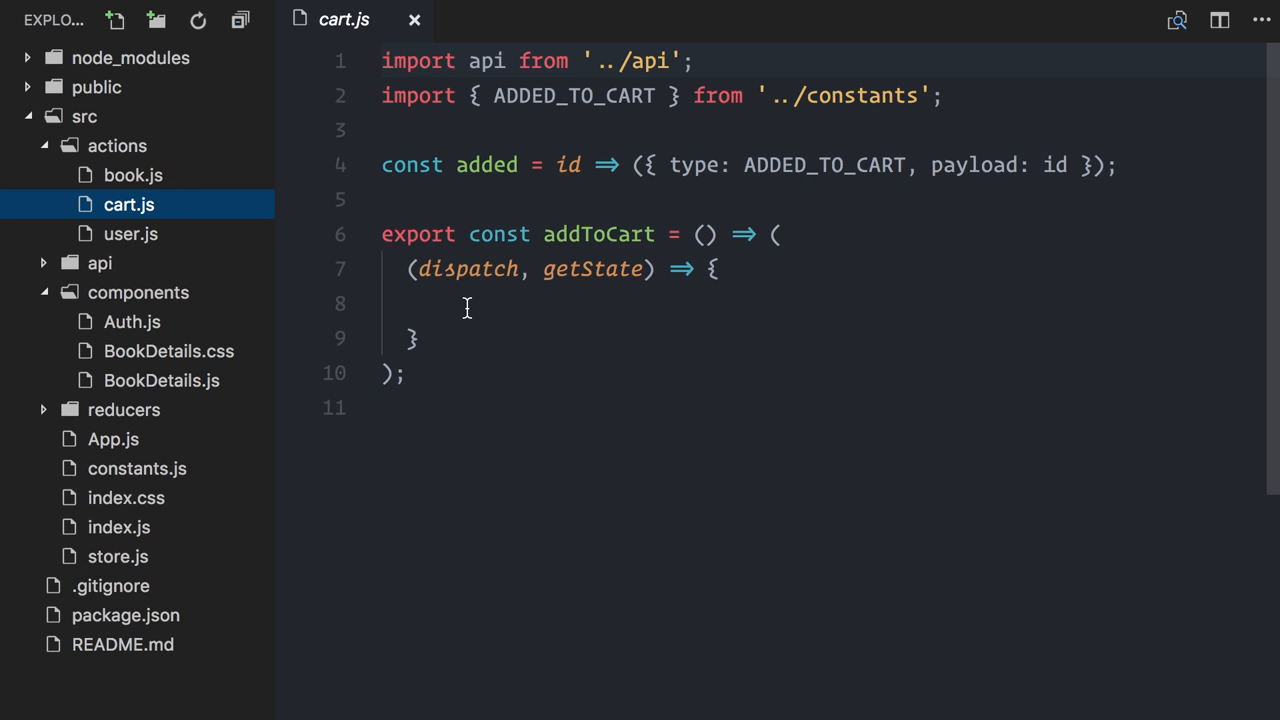
click(464, 304)
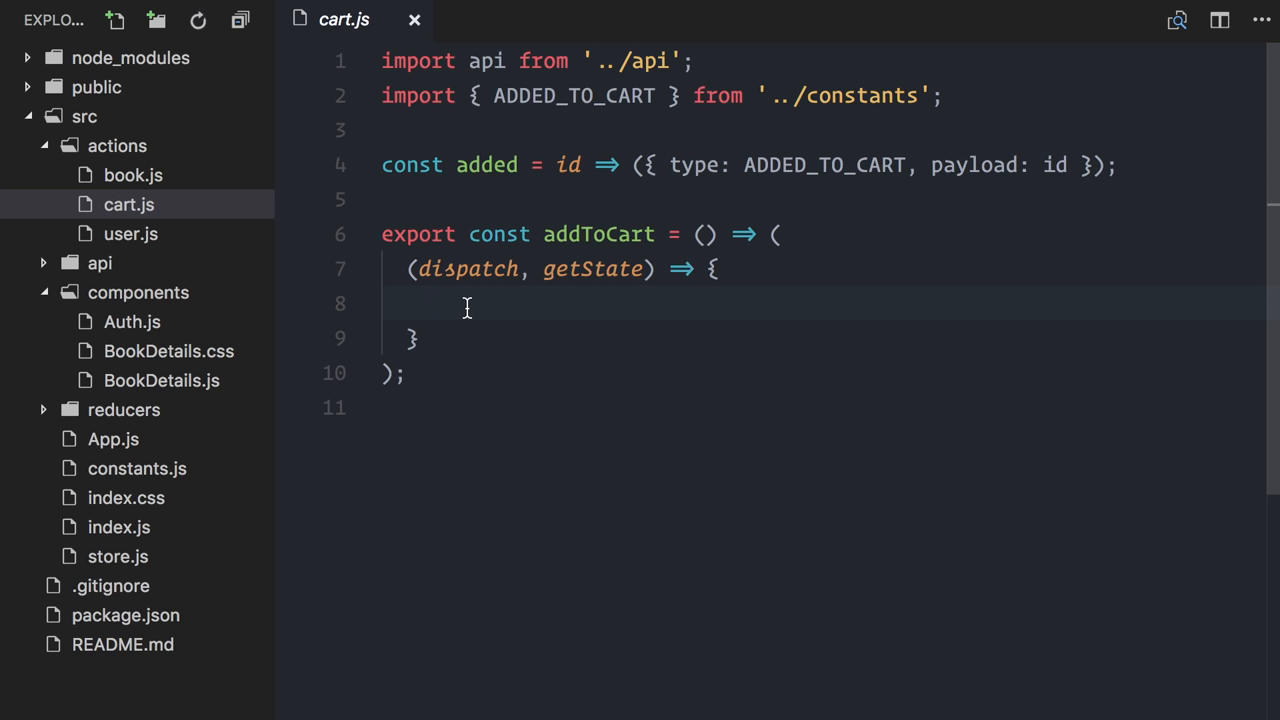
click(124, 408)
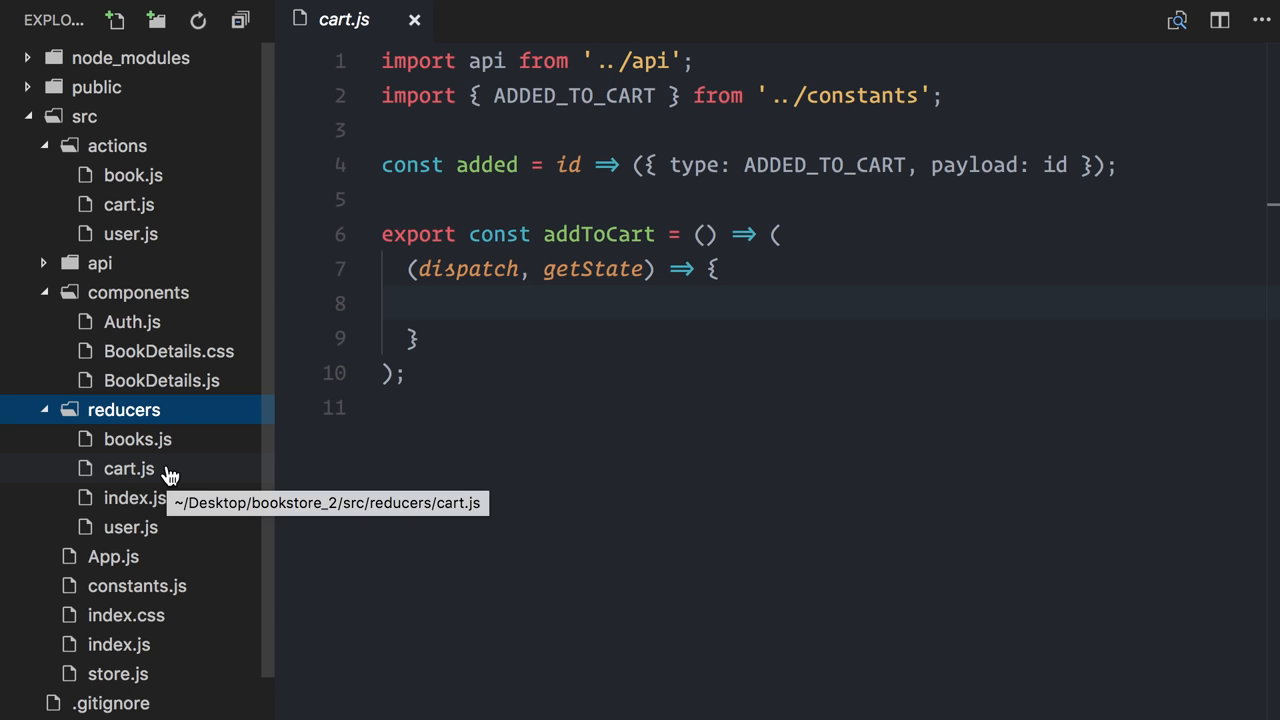
Step: In BookDetails.js import addToCart and Button, and add handleAddToCart calling this.props.addToCart()
click(160, 380)
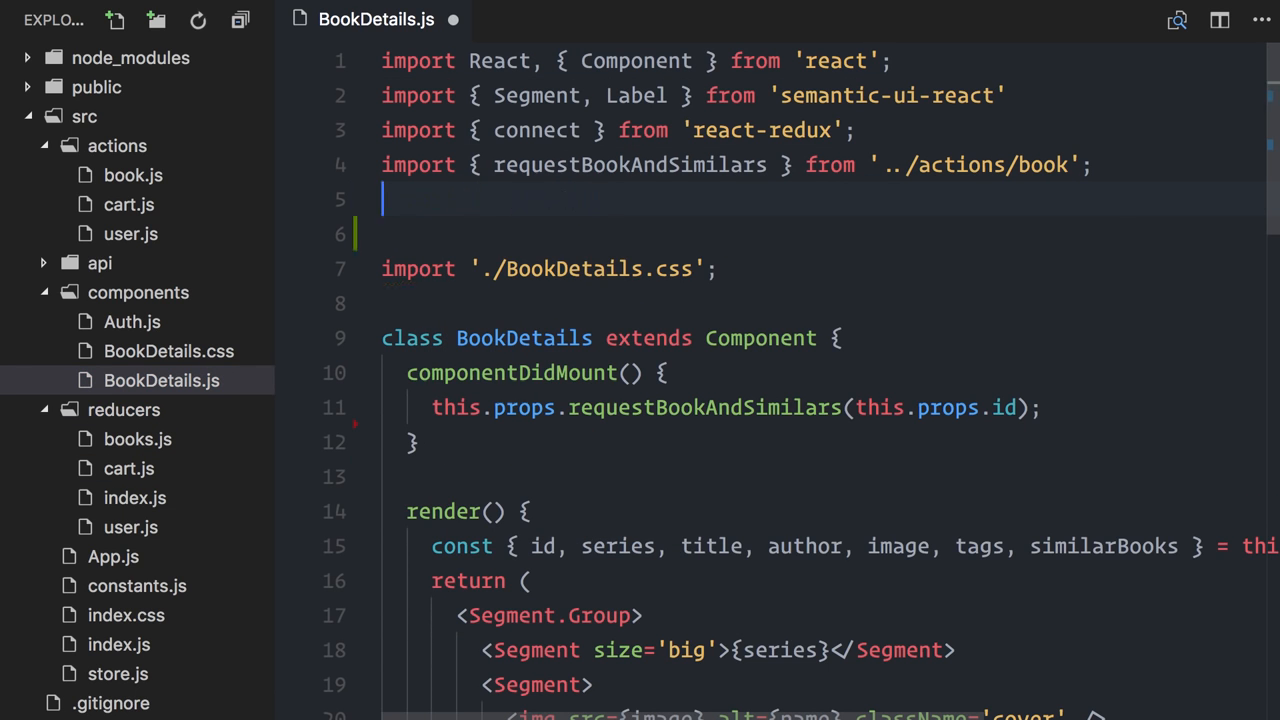
text(import { addToCart } from '../actions/cart')
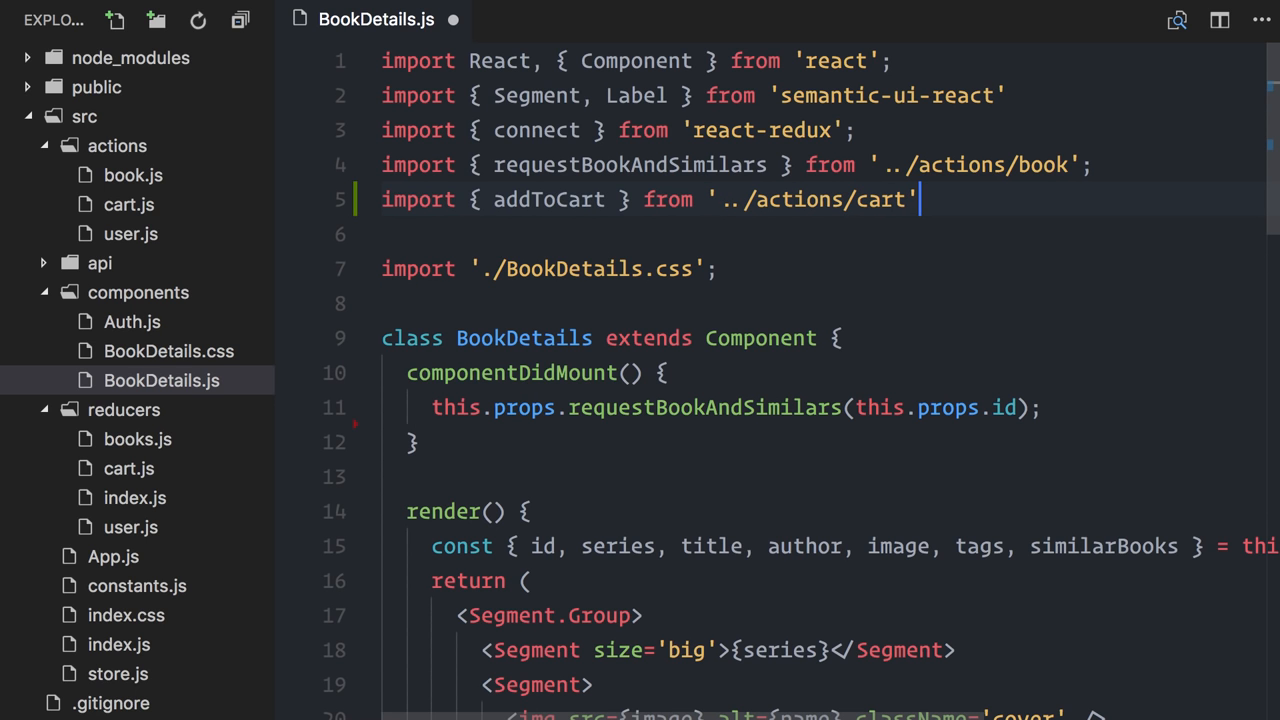
scroll(down, 3)
text(, Button)
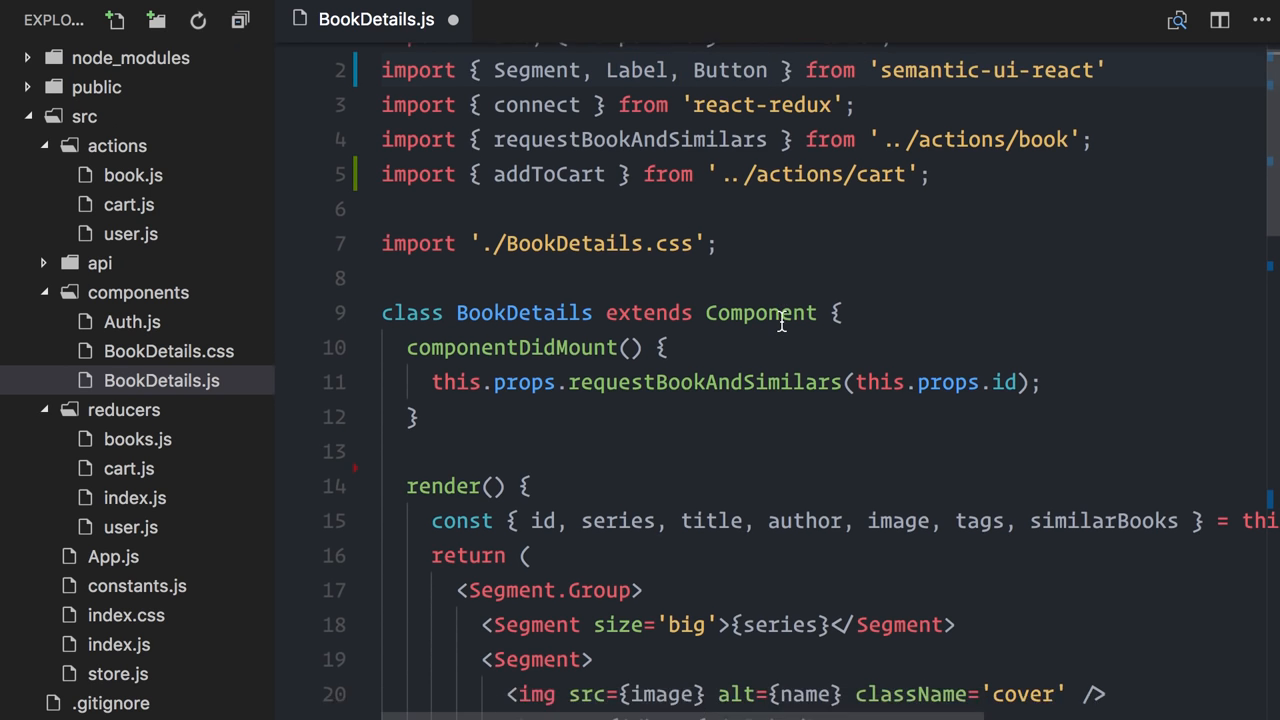
scroll(down, 3)
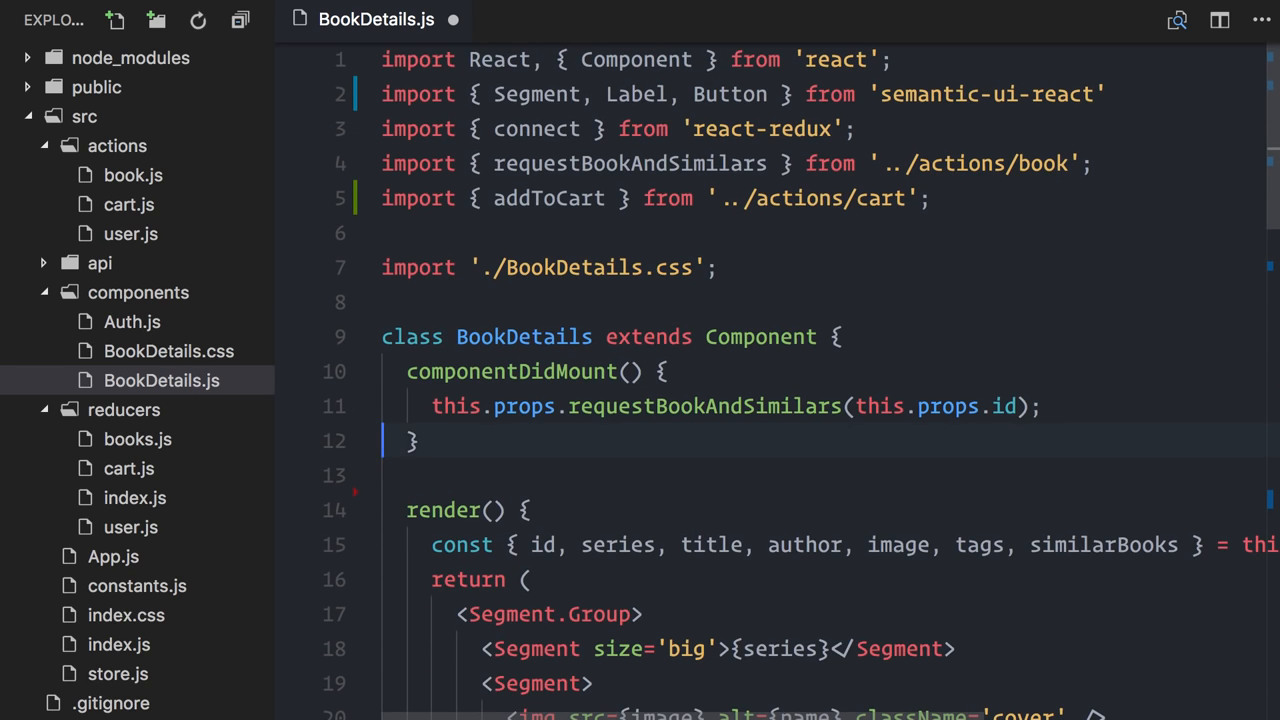
text(handleAddToCart = ()
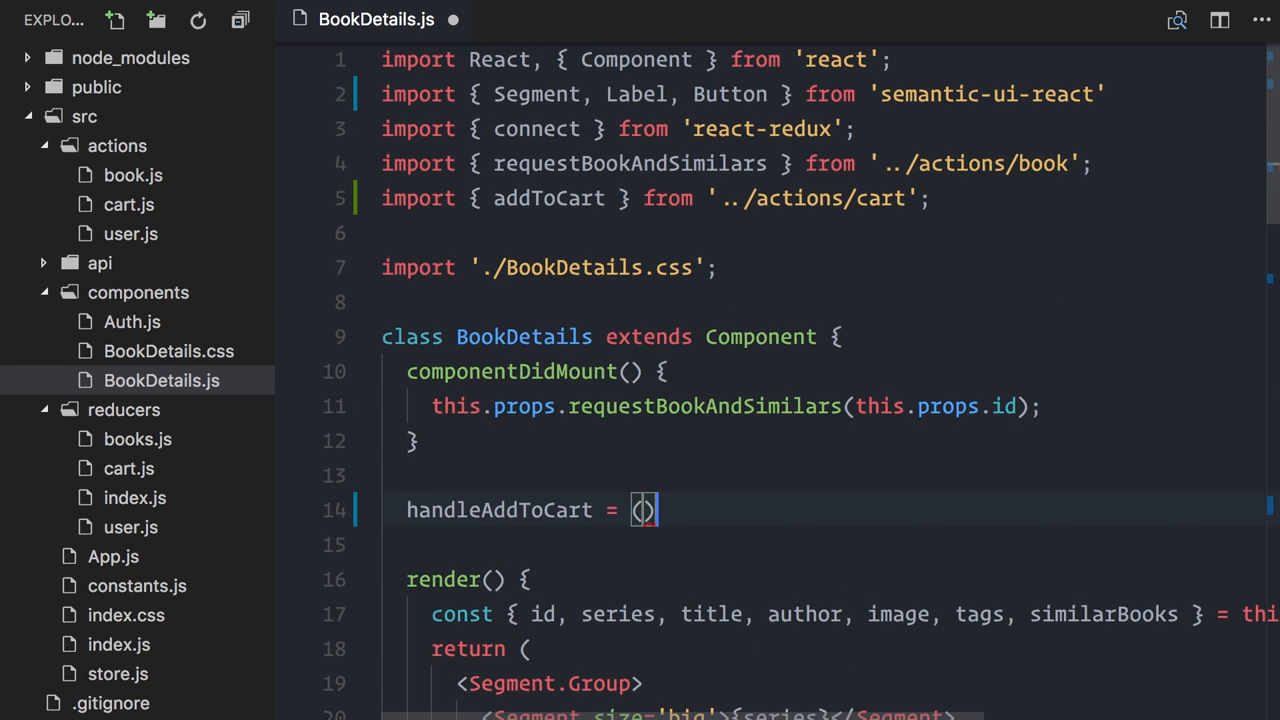
text(=> {)
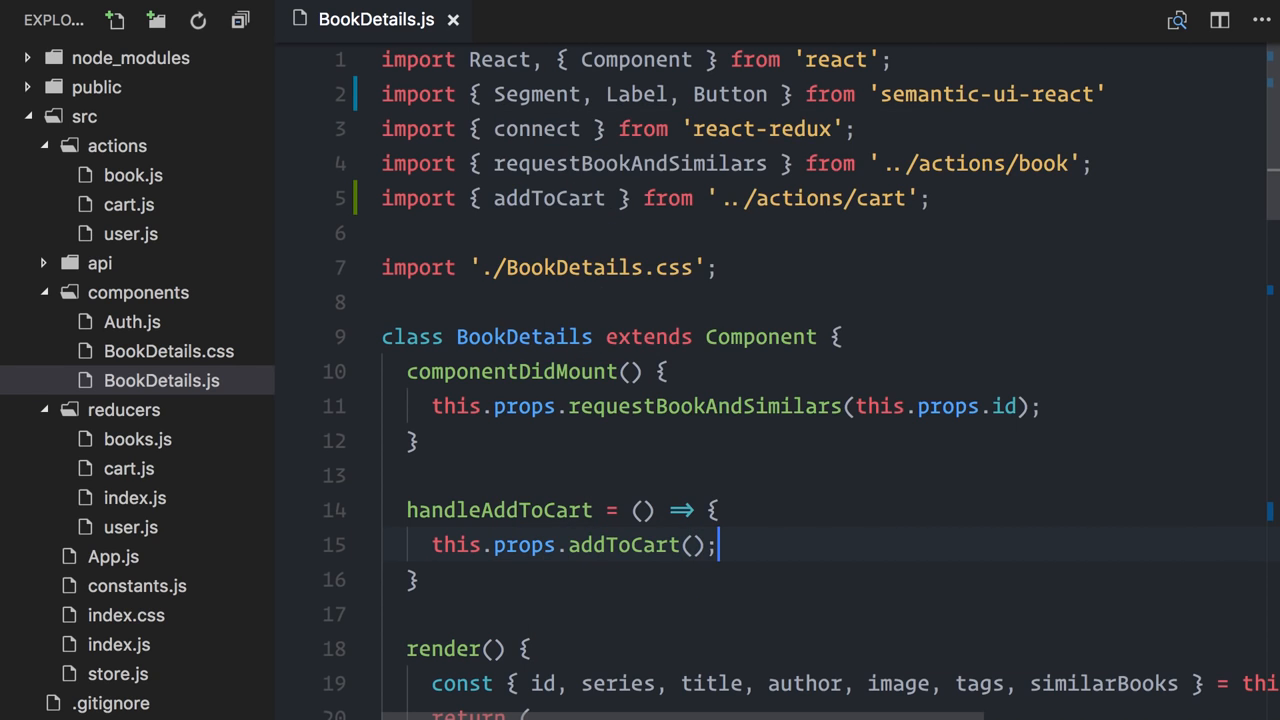
mouse_move(176, 468)
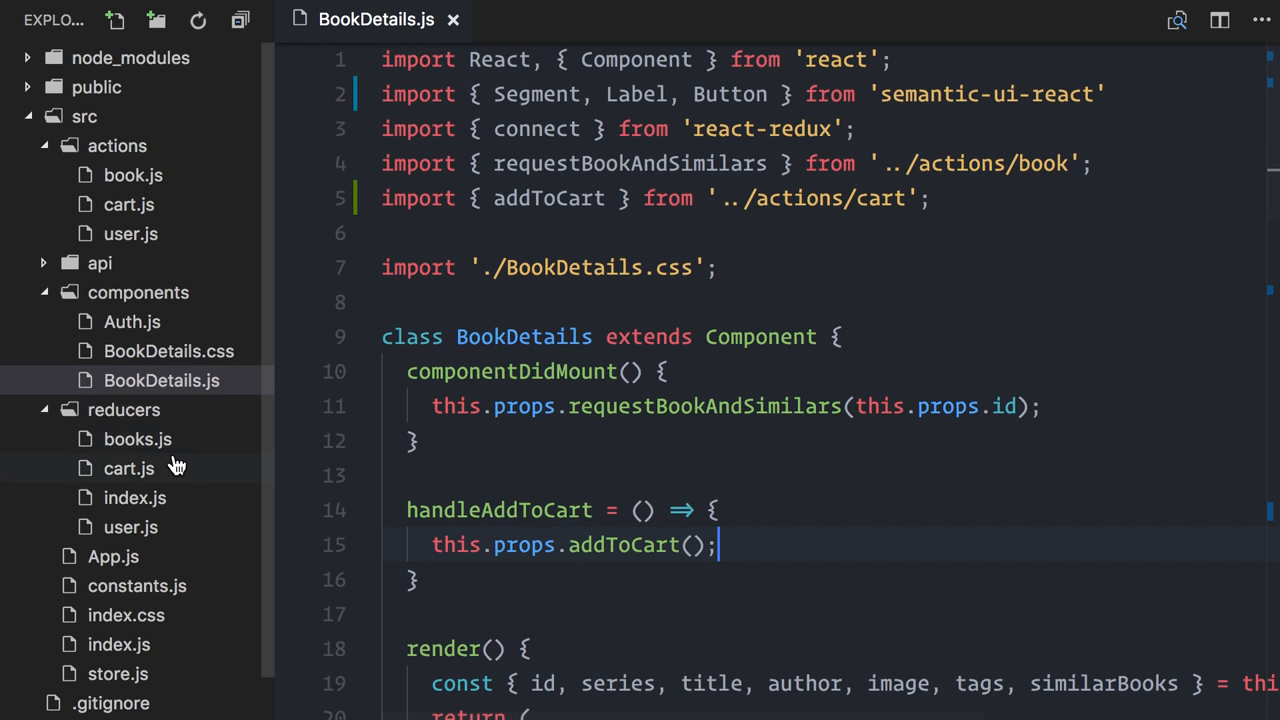
Step: In cart.js add const bookId = getState().selectedBook.id and api.addToCart(bookId).then(dispatch(added(bookId)))
click(128, 204)
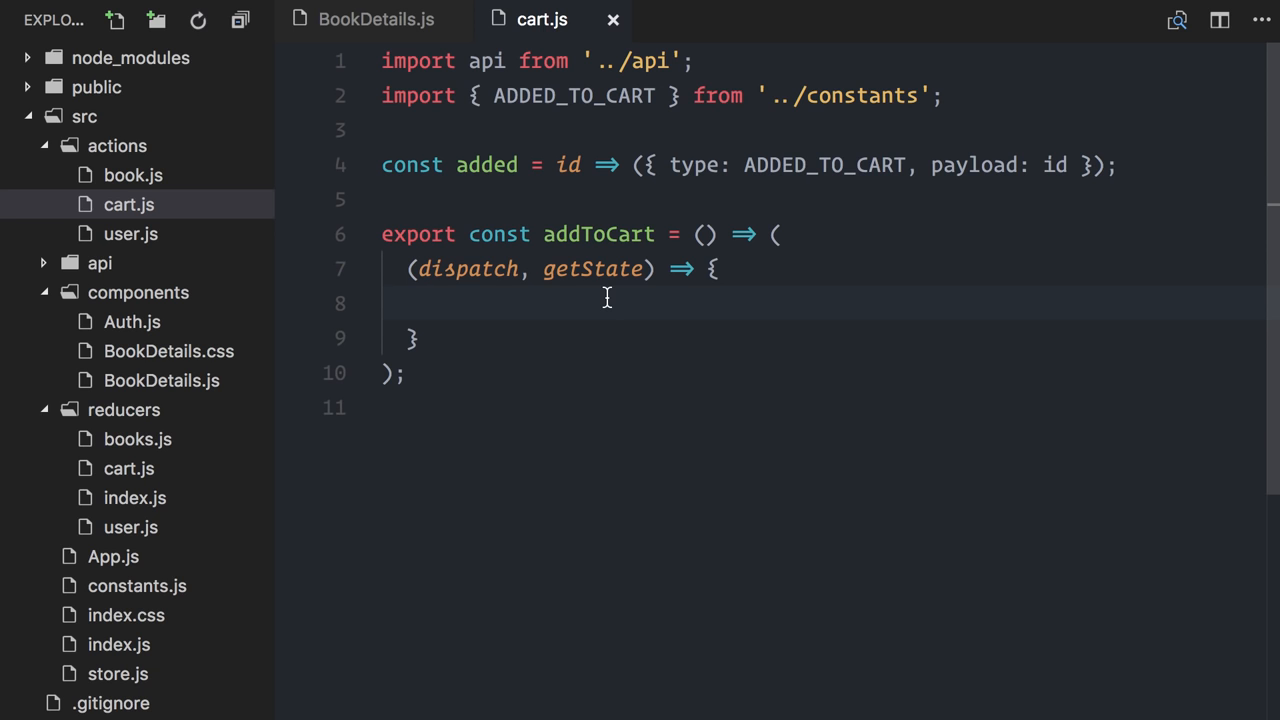
text(const bookId = getState().selected)
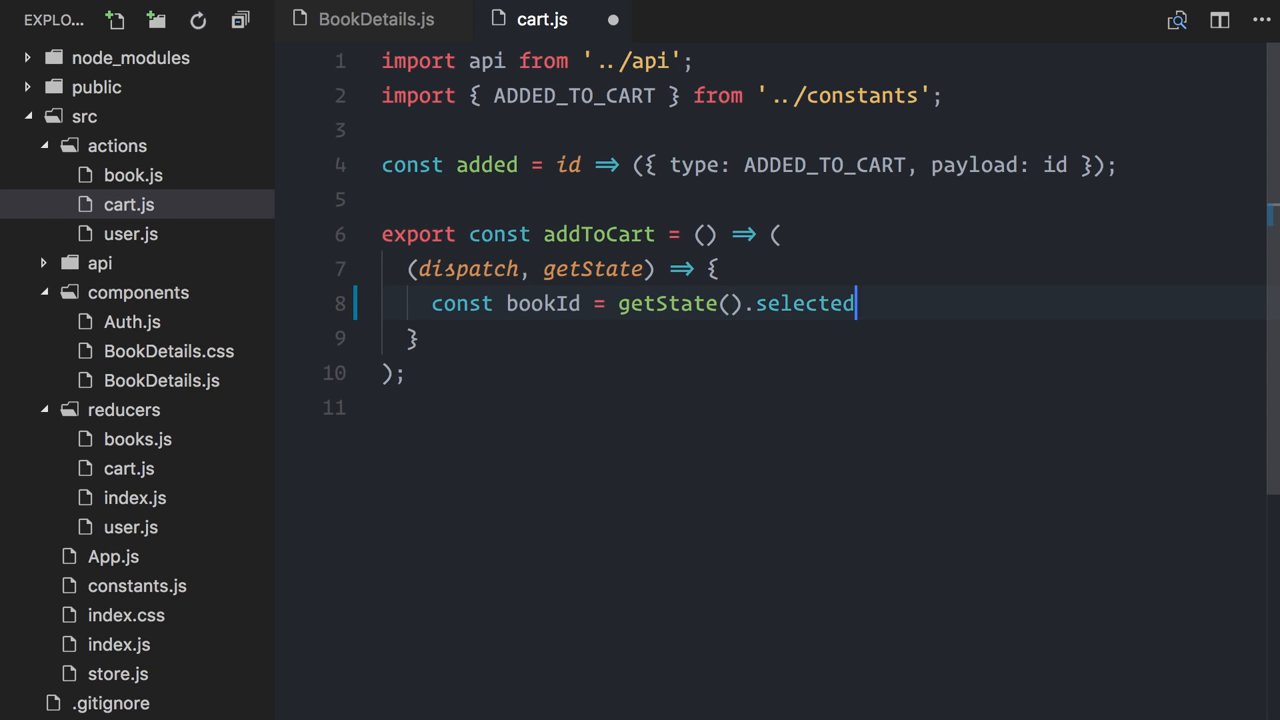
text(api.addToCart(bookId))
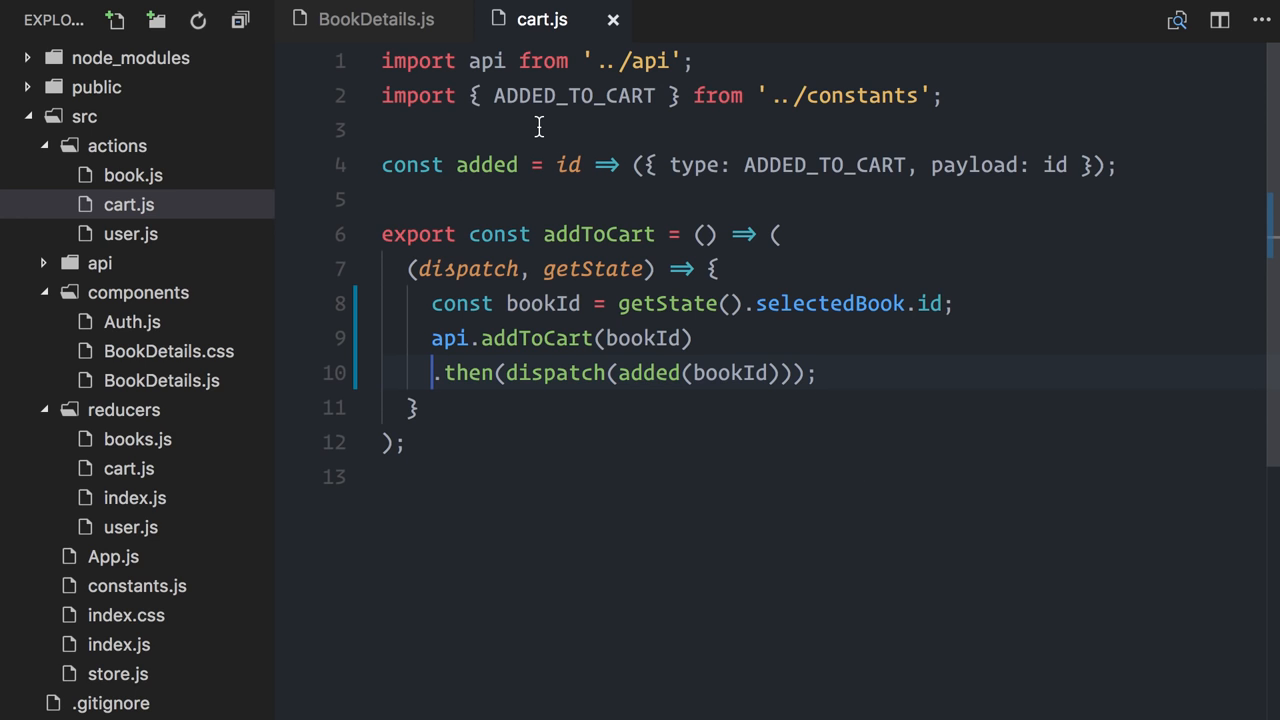
mouse_move(392, 32)
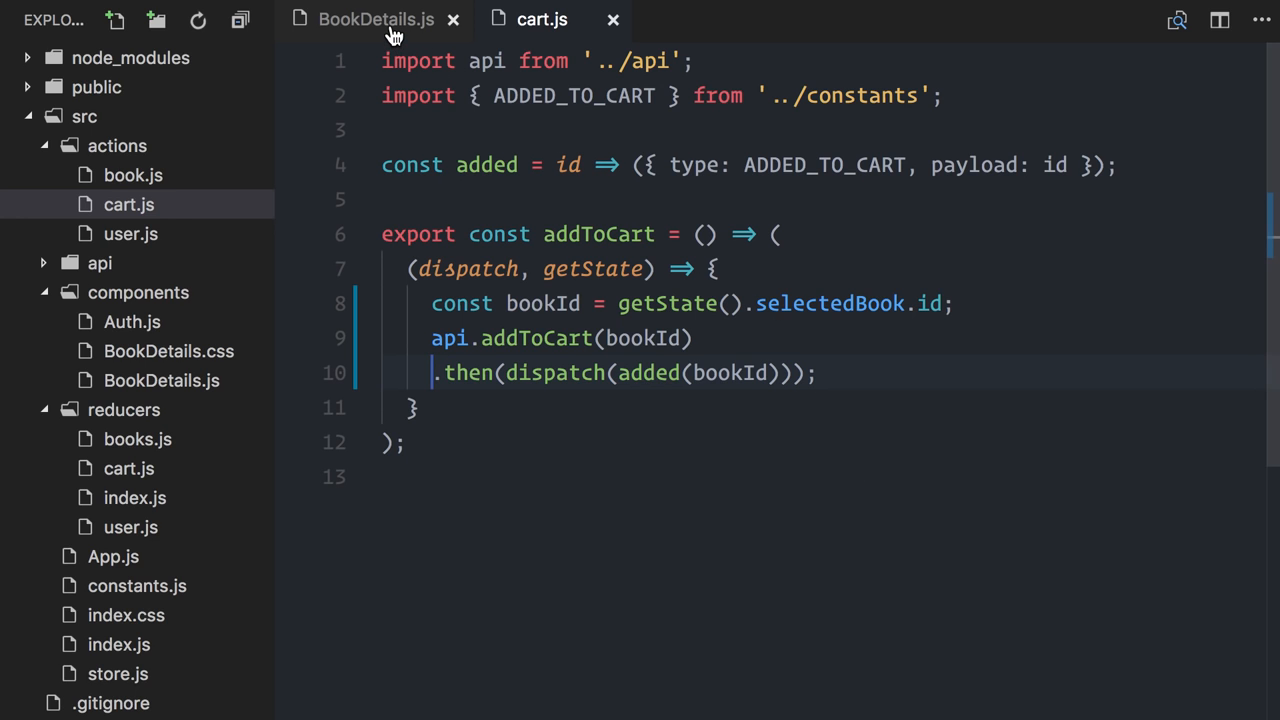
Step: In BookDetails.js, call this.props.addToCart(this.props.id), then return to cart.js for the bookId parameter
click(376, 20)
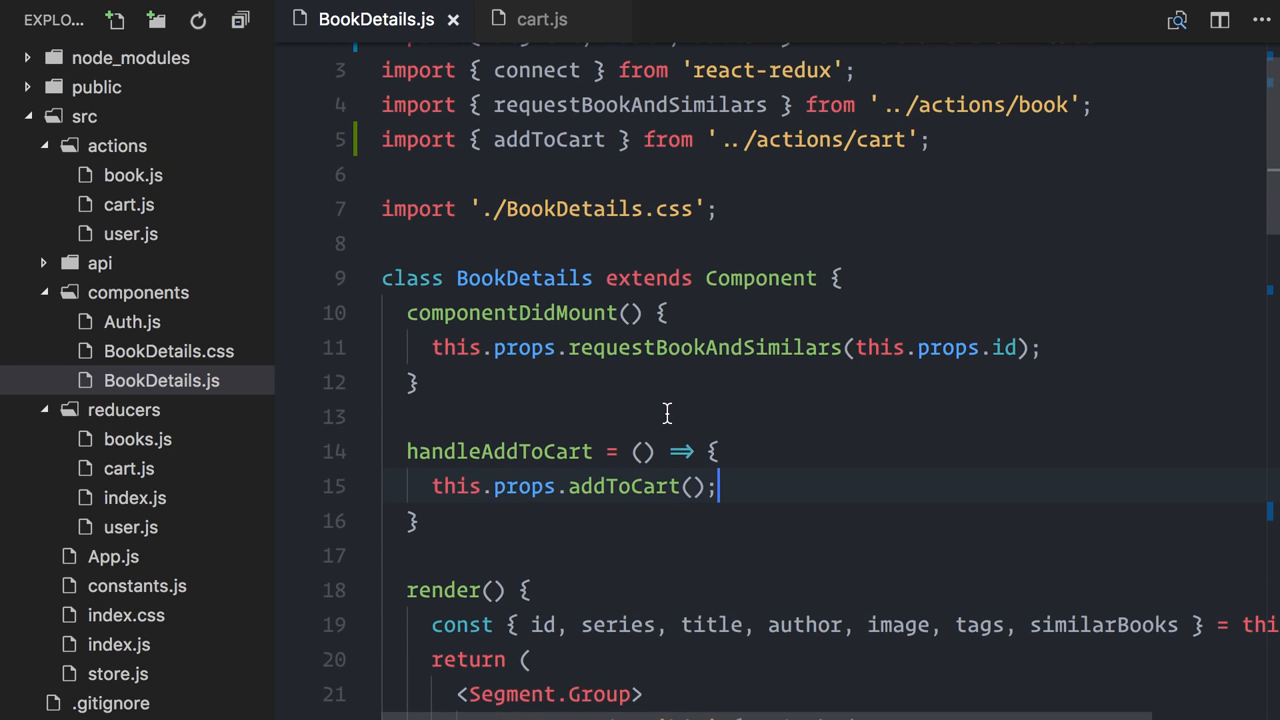
text(this.)
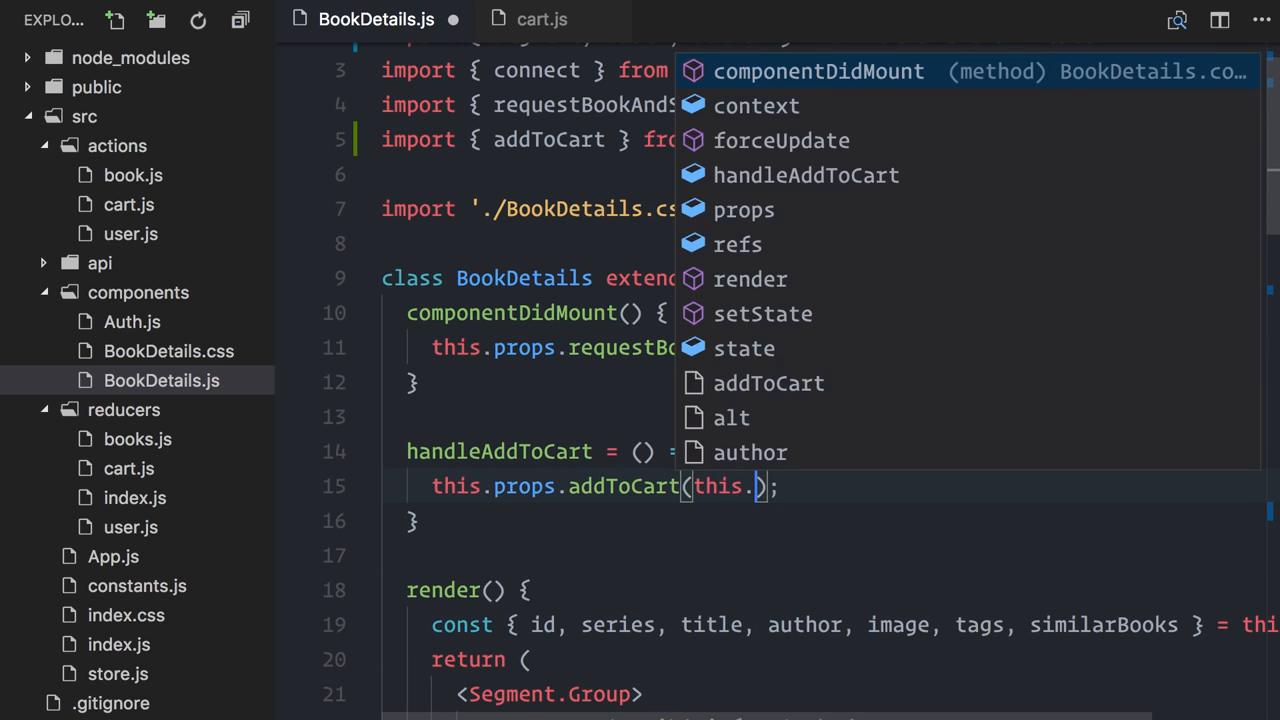
text(props.id)
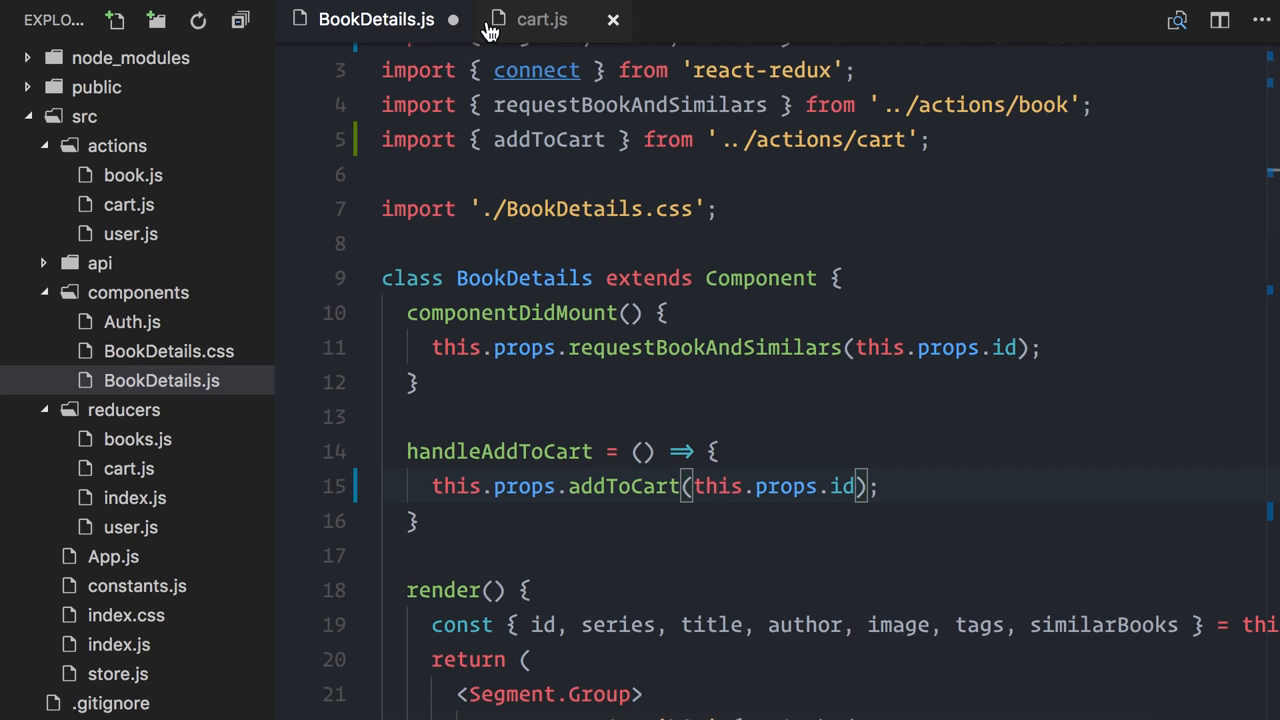
click(542, 20)
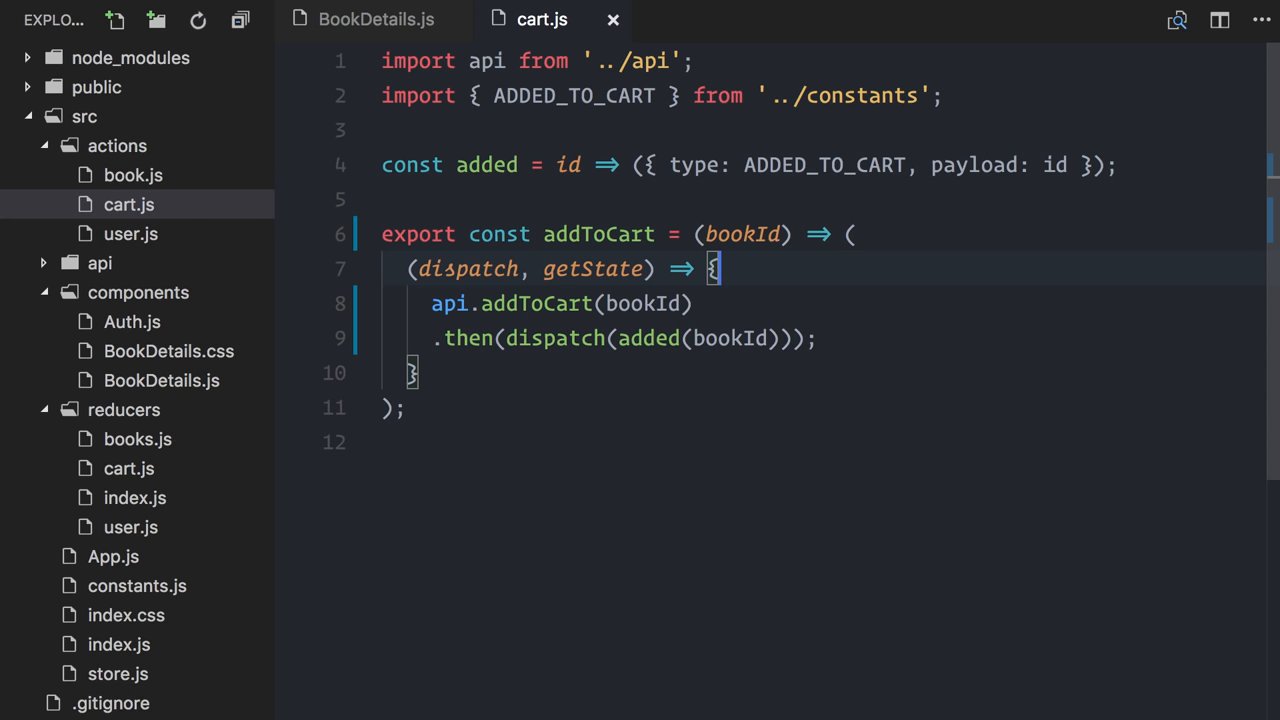
Step: Add const user = getState().user; and call api.addToCart(bookId) only inside if (user)
text(const user =)
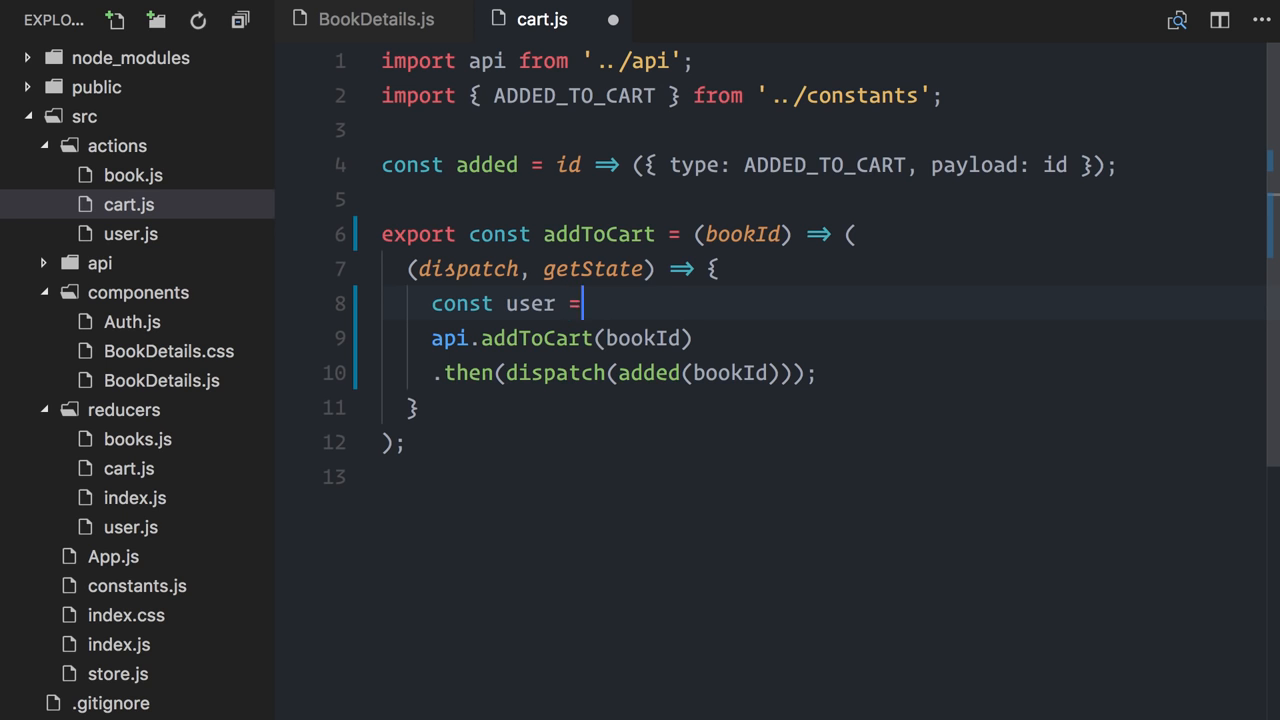
text(getState().use)
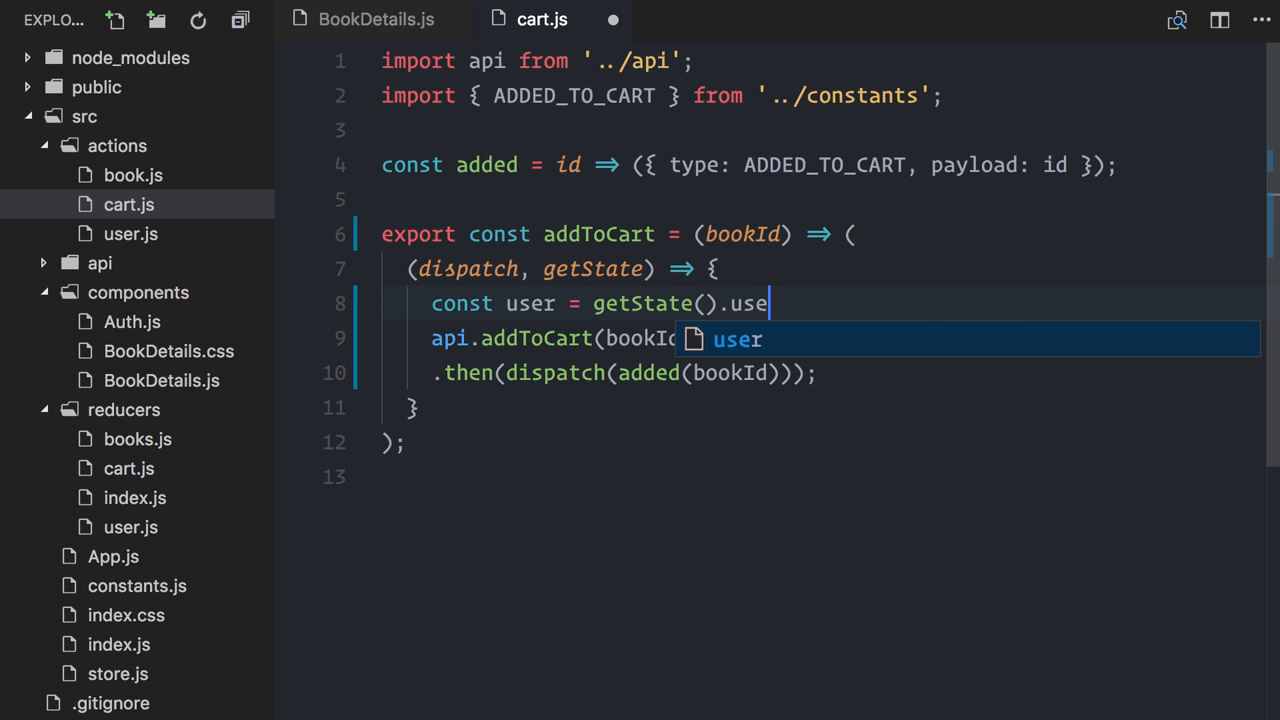
text(r;)
text(if(user){)
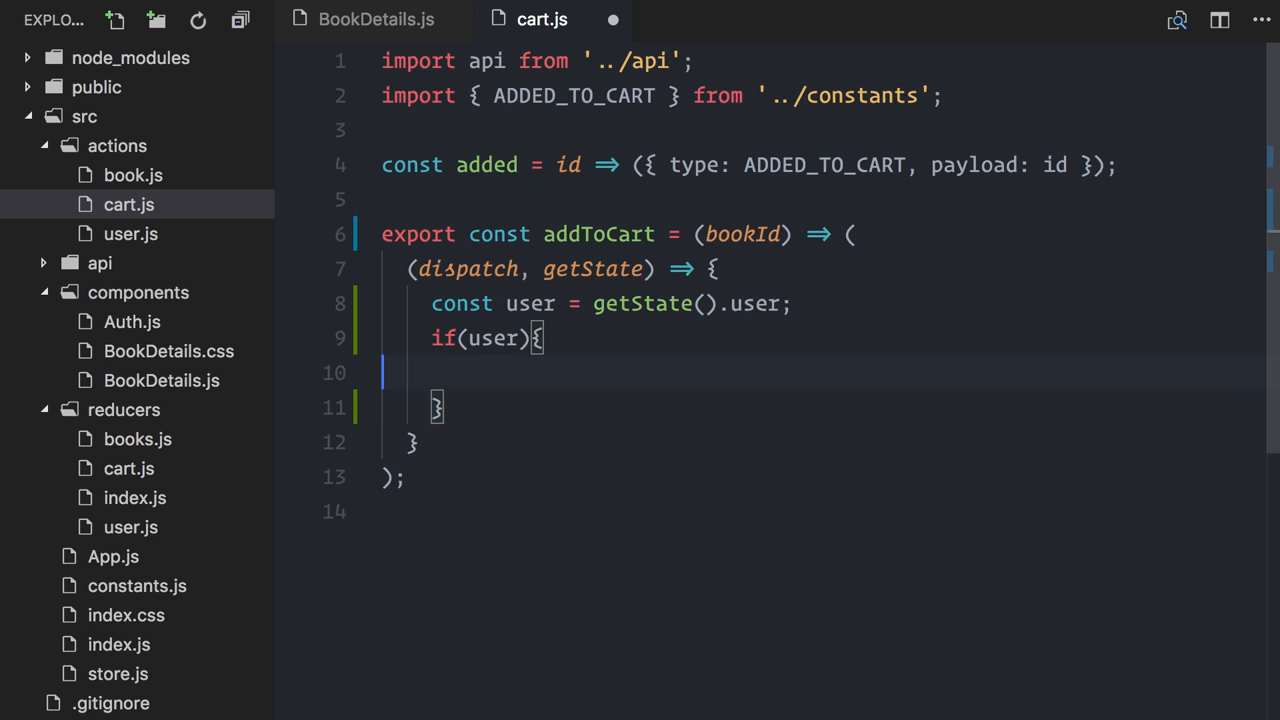
text(api.addToCart(bookId))
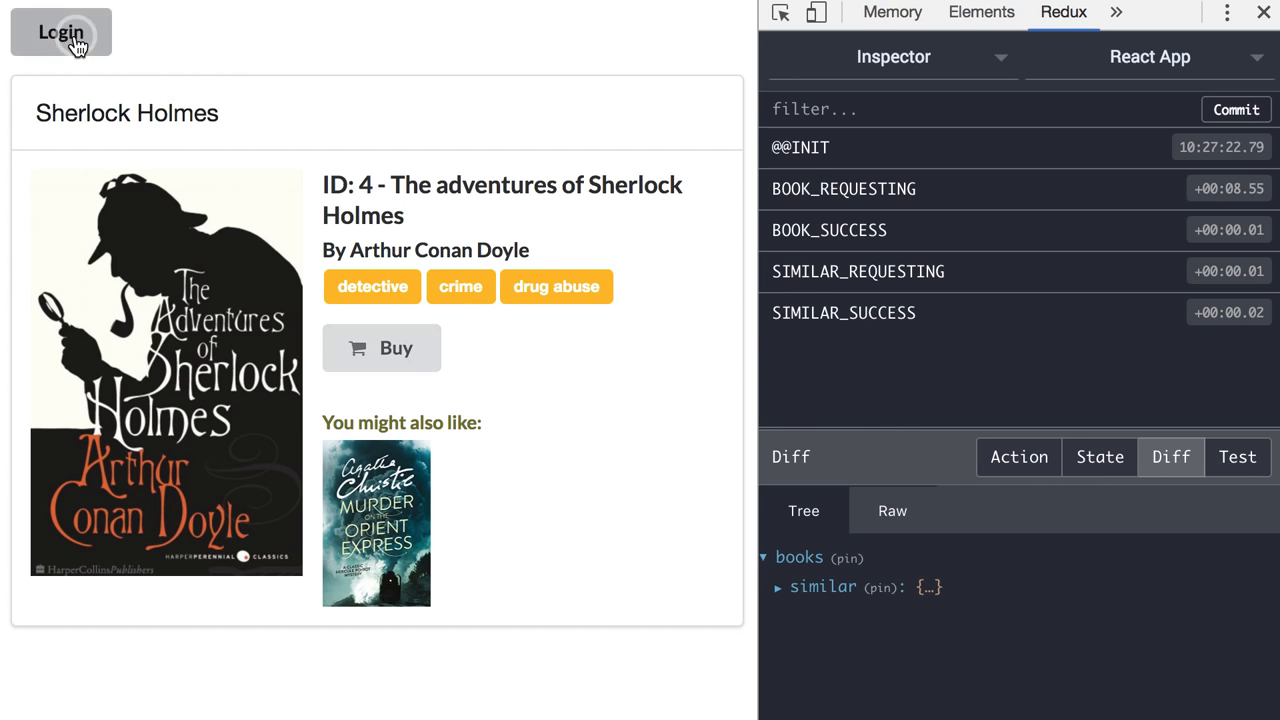
Step: Log in, then Buy the Sherlock Holmes book so ADDED_TO_CART puts book 4 in the cart
click(60, 32)
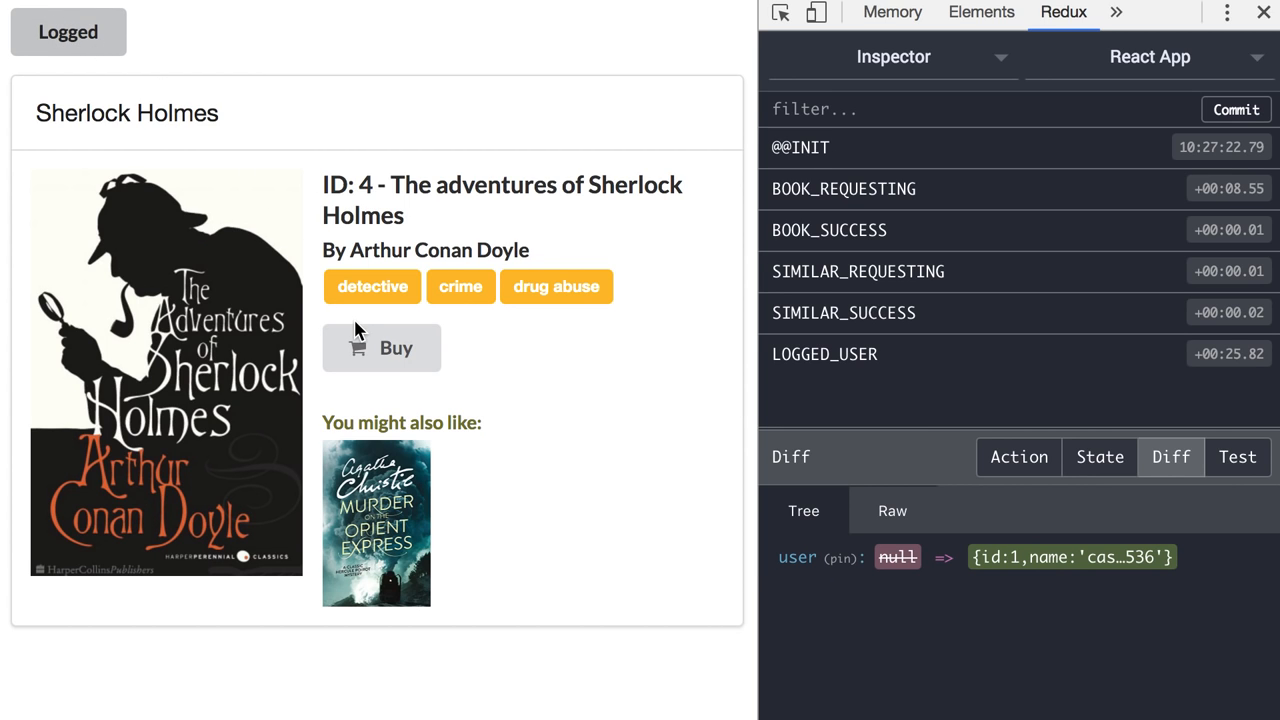
click(380, 348)
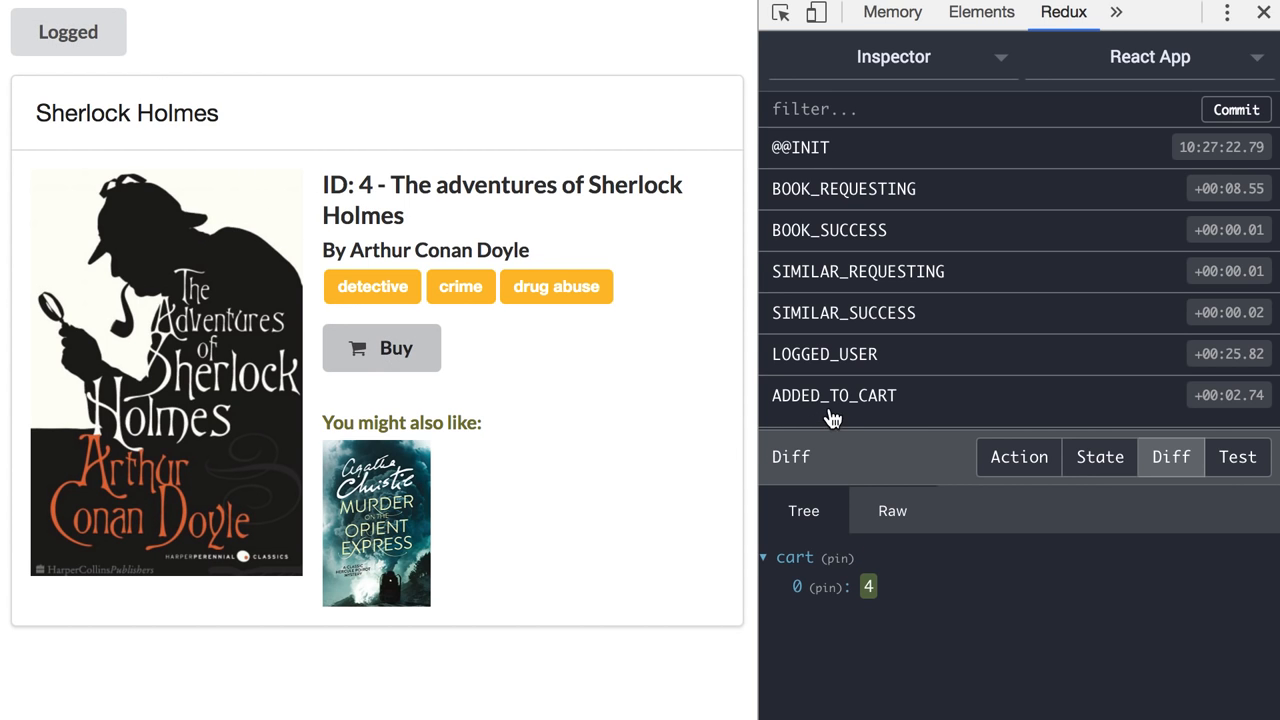
mouse_move(834, 396)
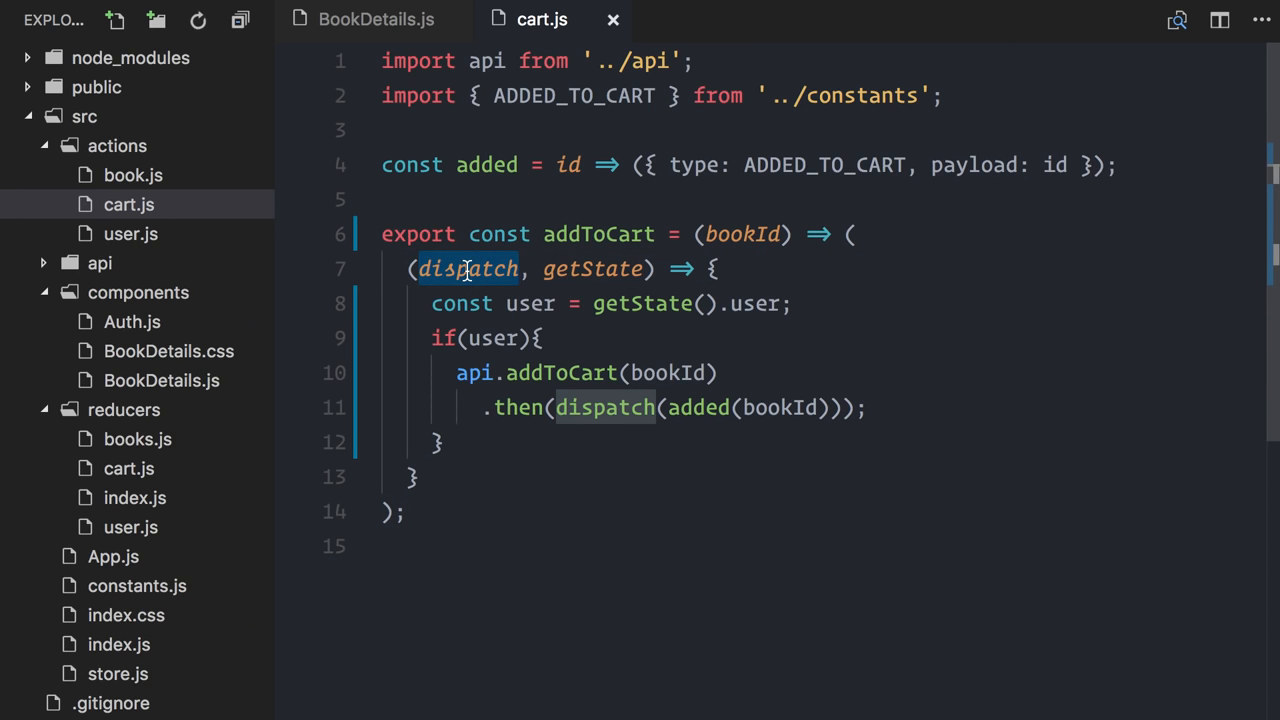
Step: Add a comma after getState in addToCart's thunk parameters and bring up store.js
click(592, 268)
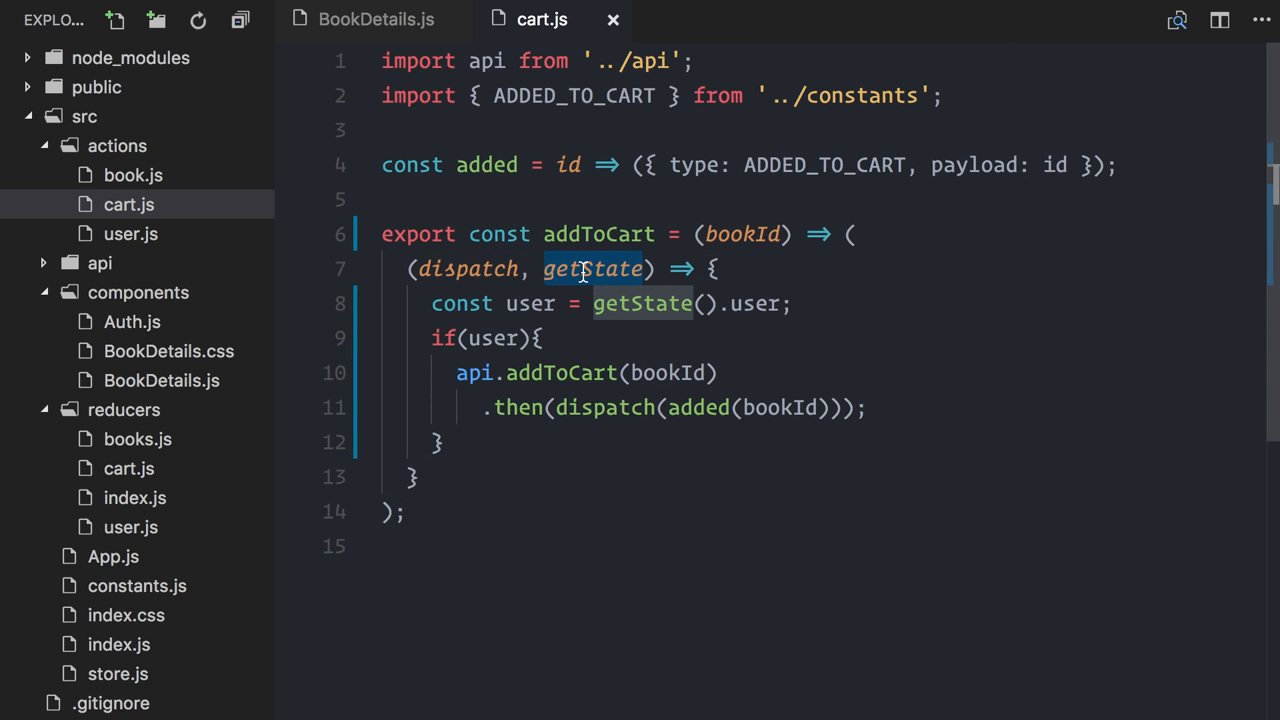
text(,)
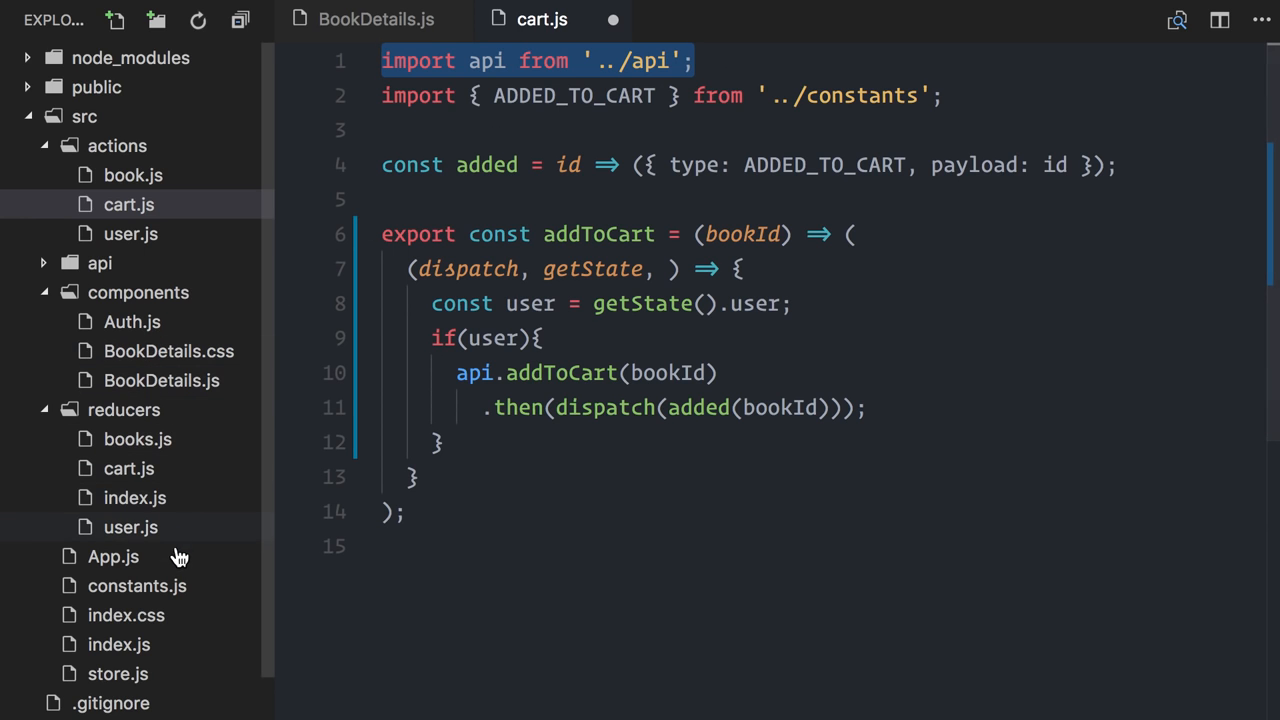
click(116, 672)
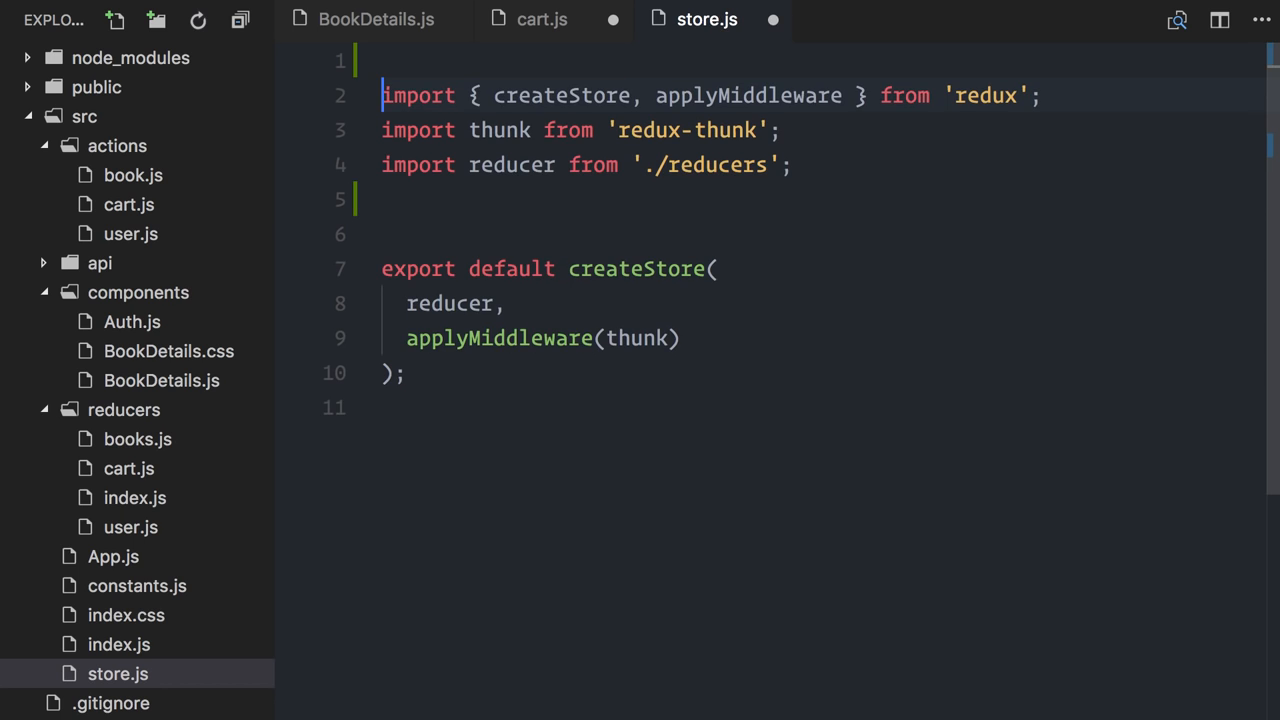
Step: In store.js, import api from './api' and use thunk.withExtraArgument(api) as the middleware
text(import api from './api';)
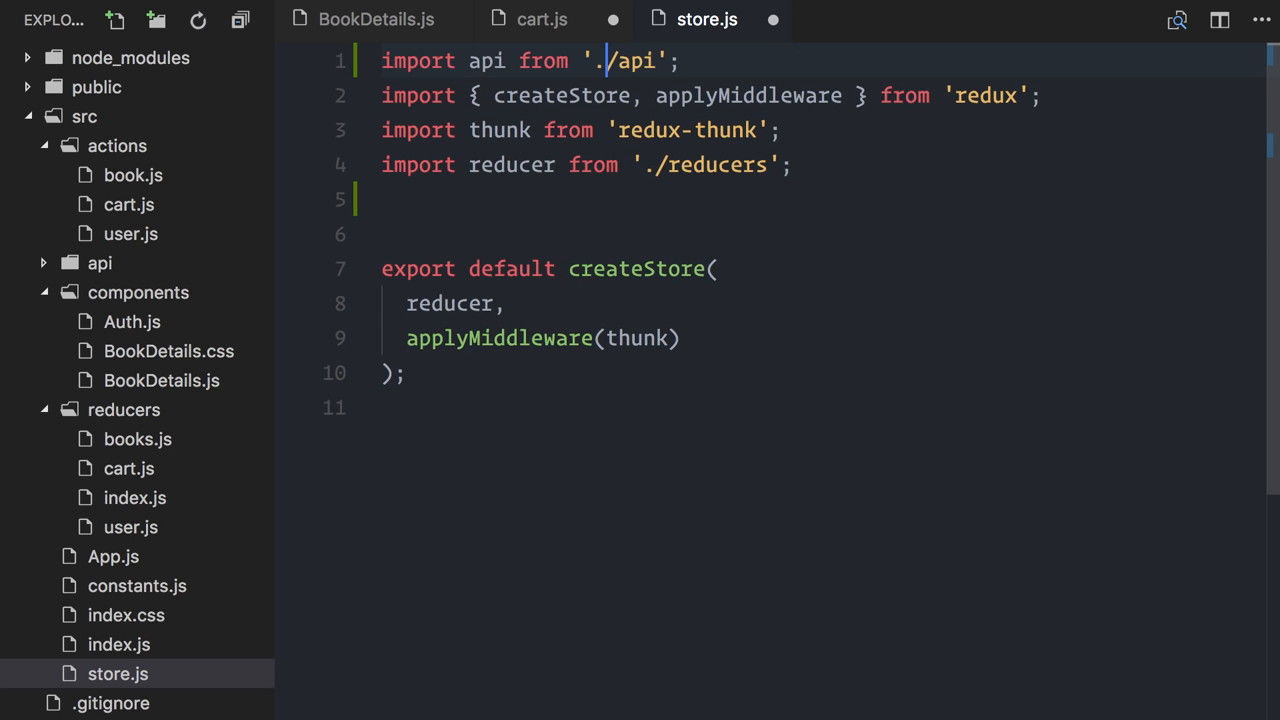
double_click(636, 338)
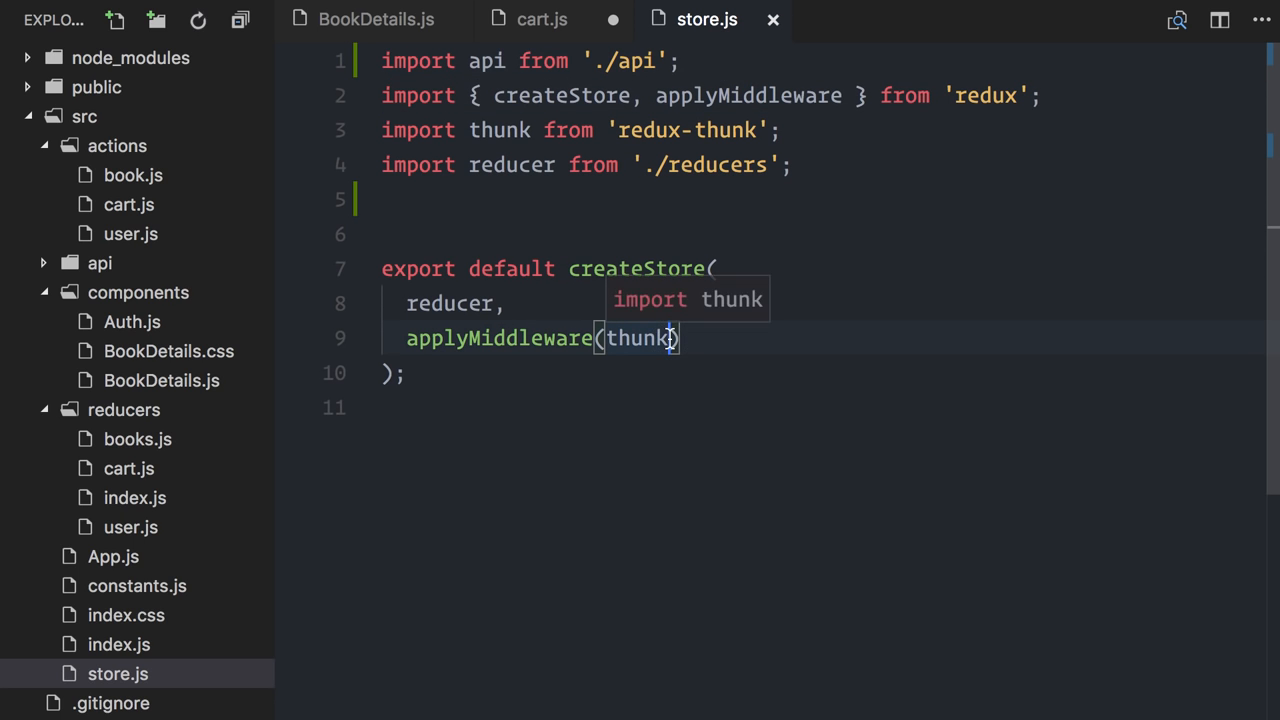
text(.withExtraArgument())
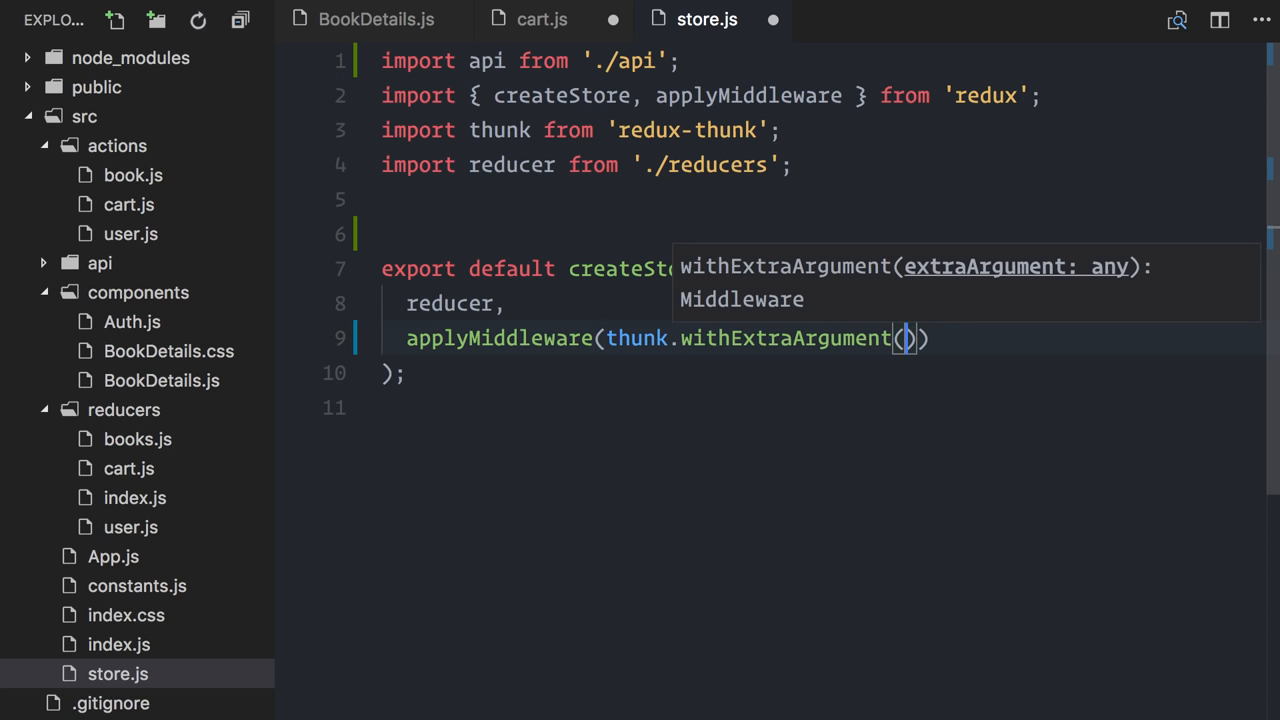
text(api)
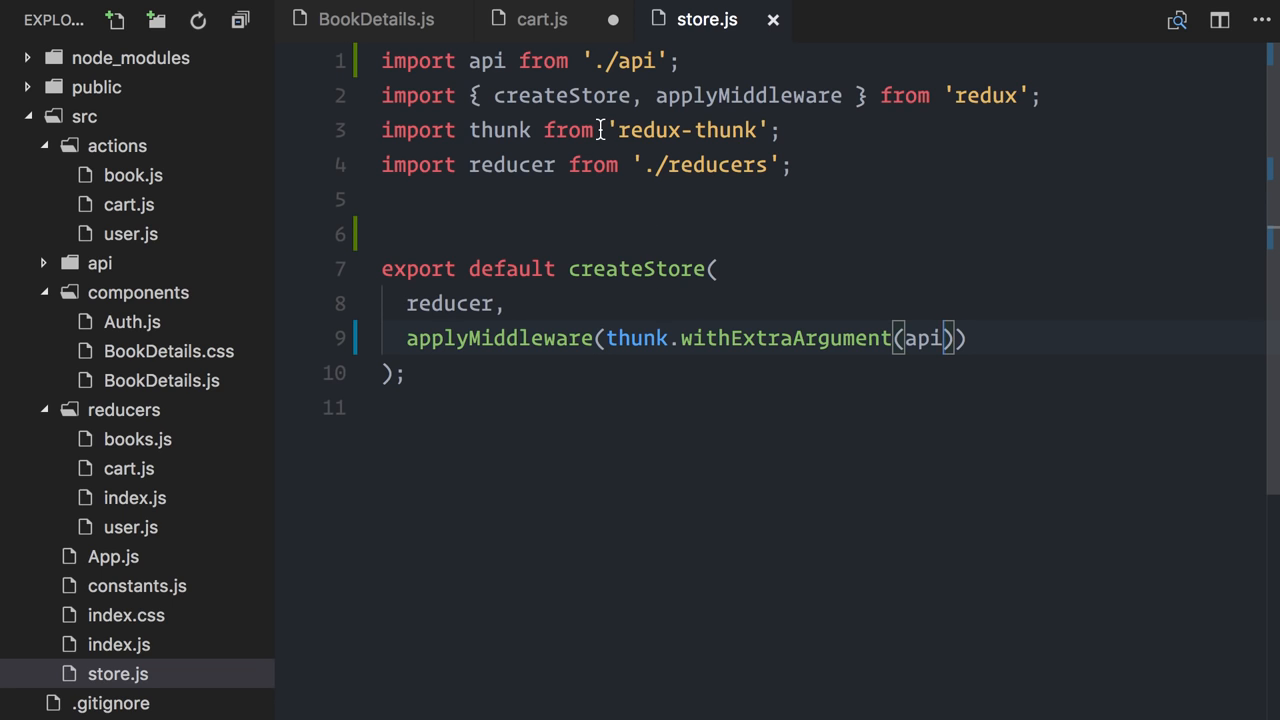
click(540, 20)
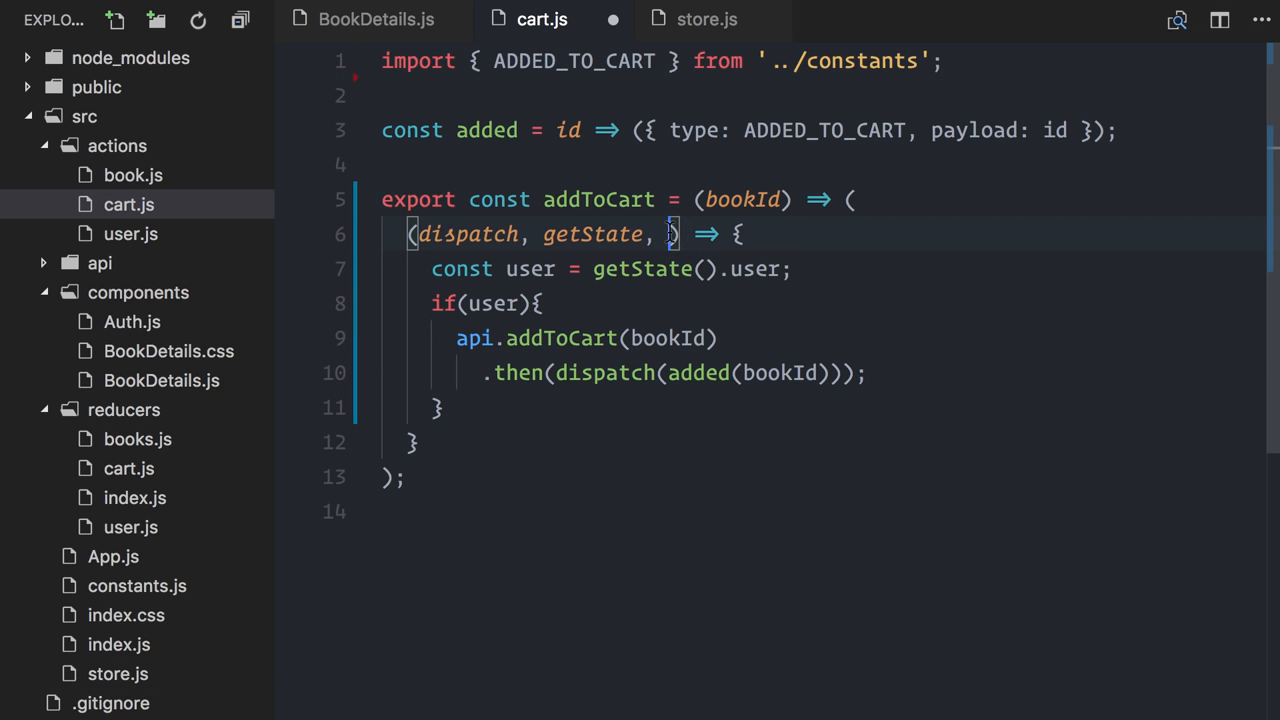
Step: Append api after getState in the thunks of cart.js, book.js (requestBook, requestBooksByTags) and user.js
text(api)
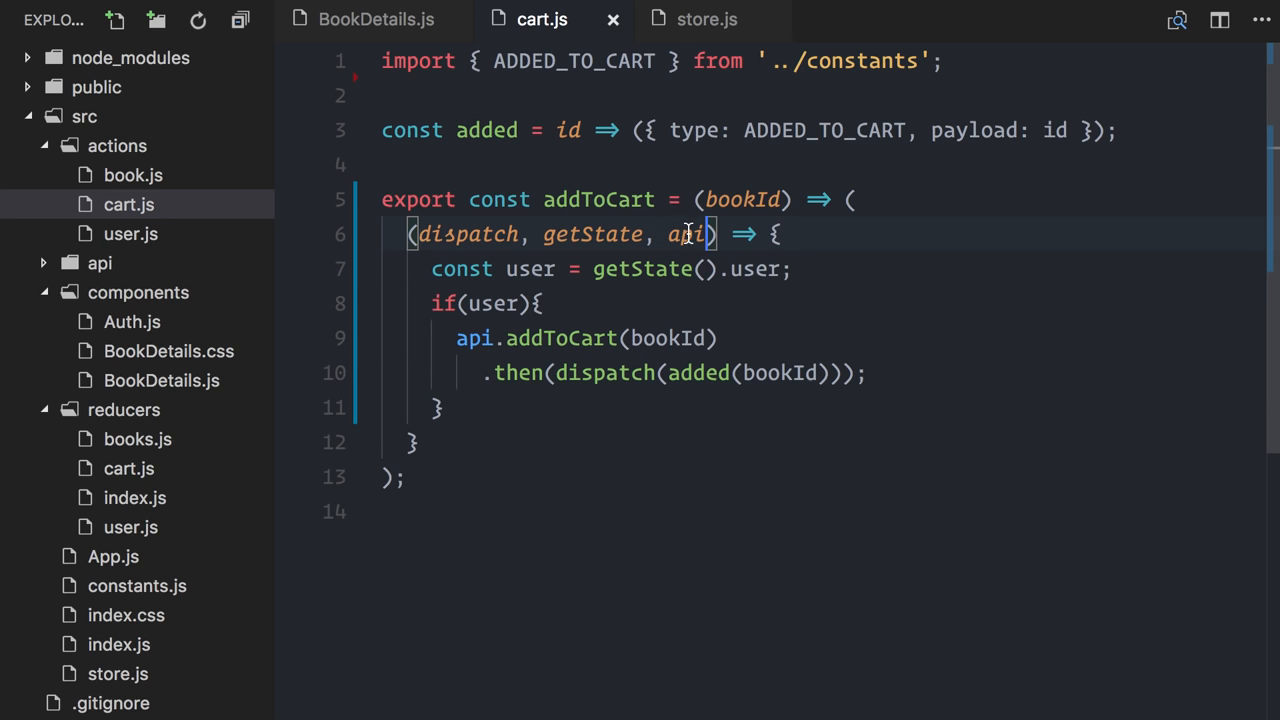
double_click(476, 338)
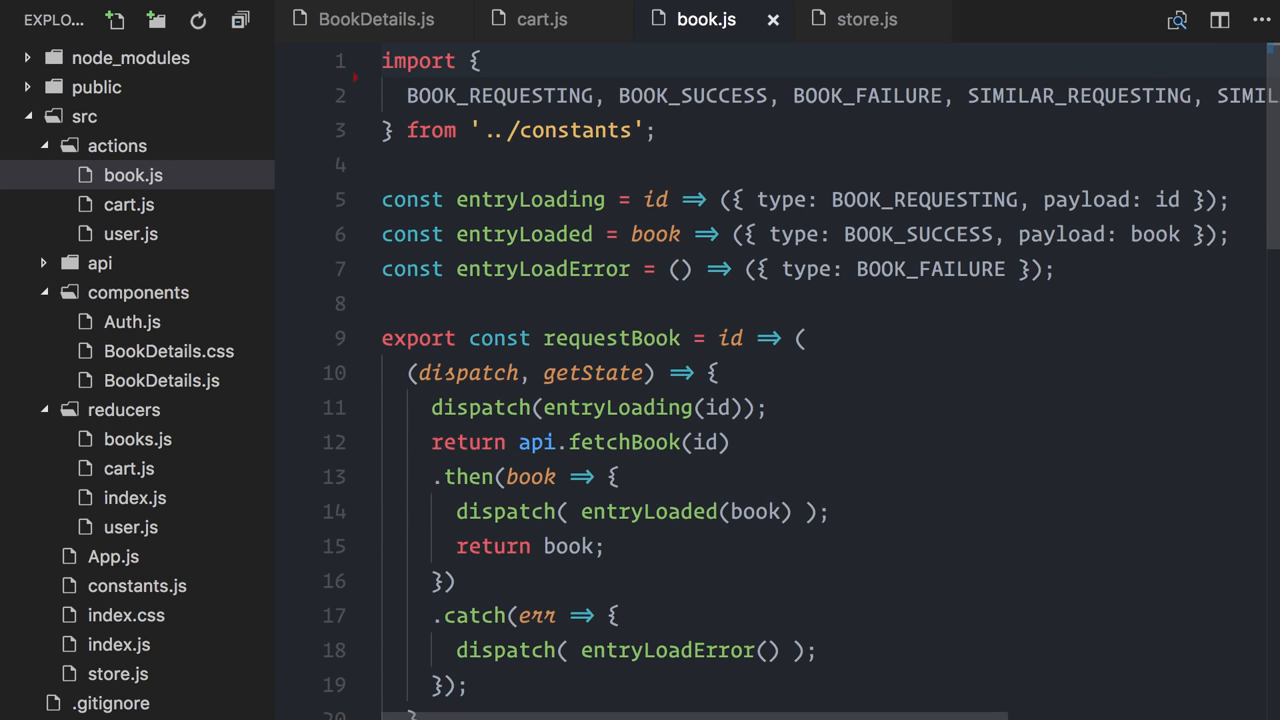
text(, api)
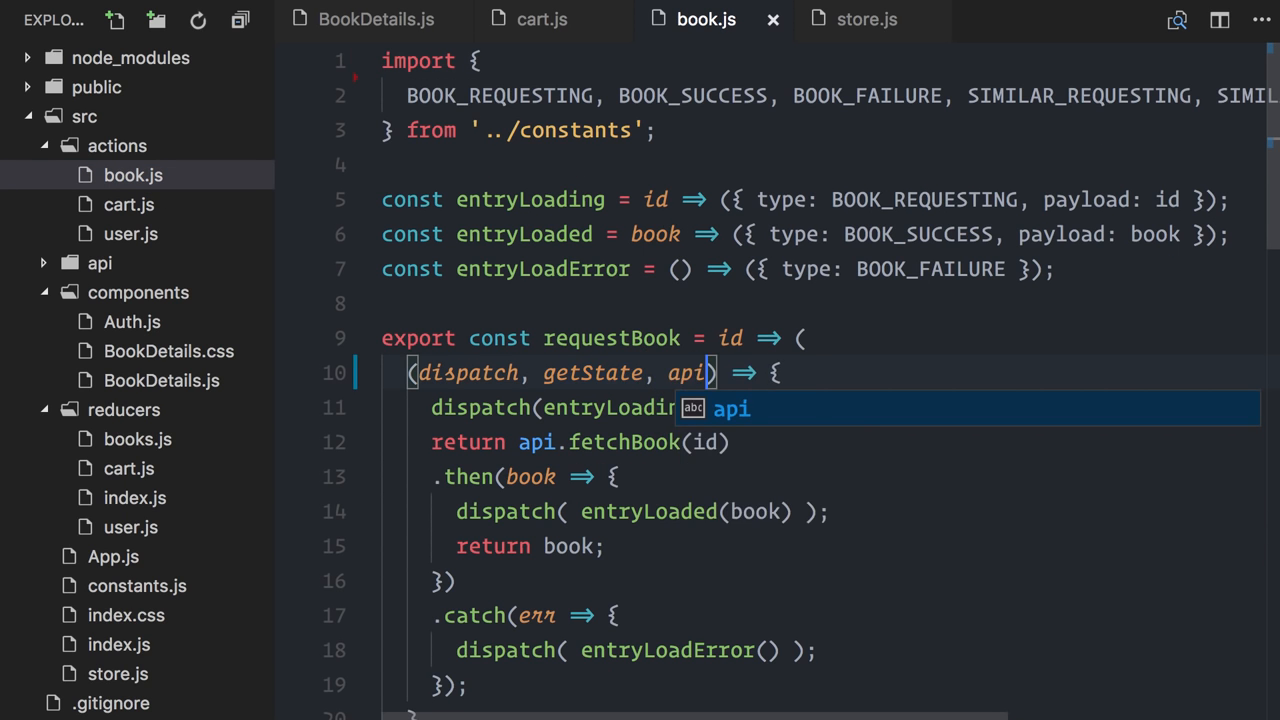
scroll(down, 3)
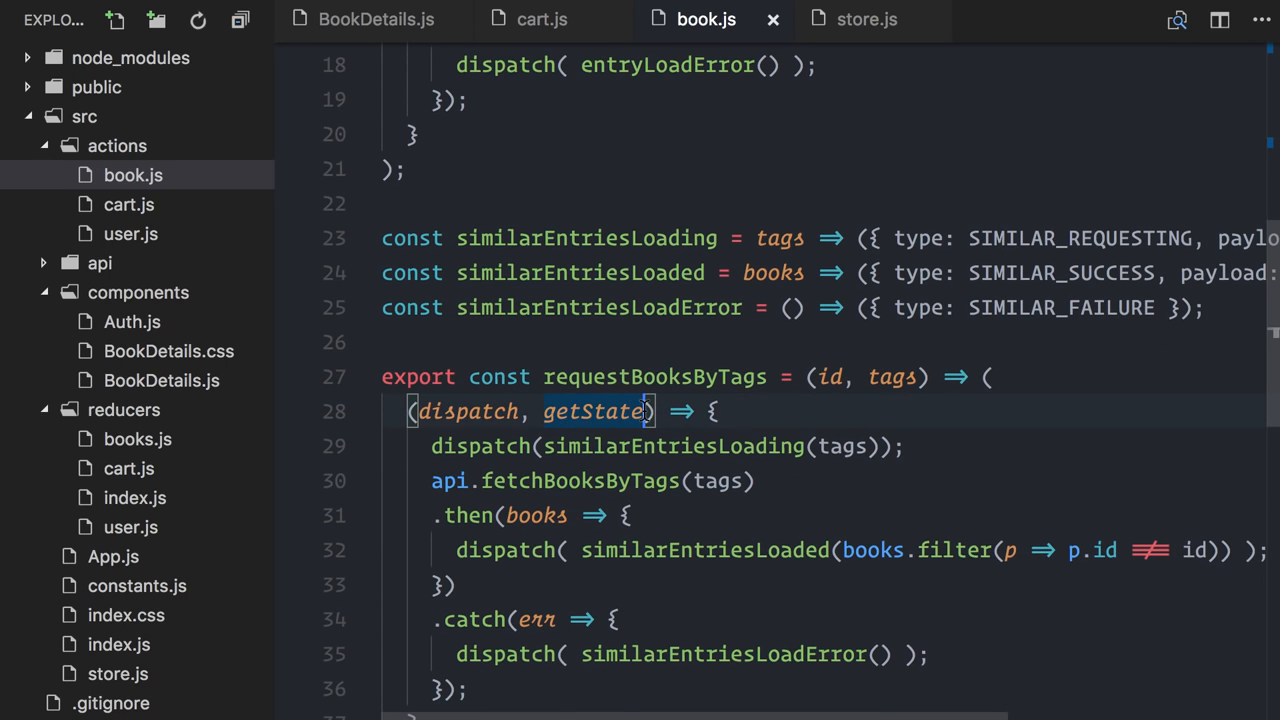
text(, api)
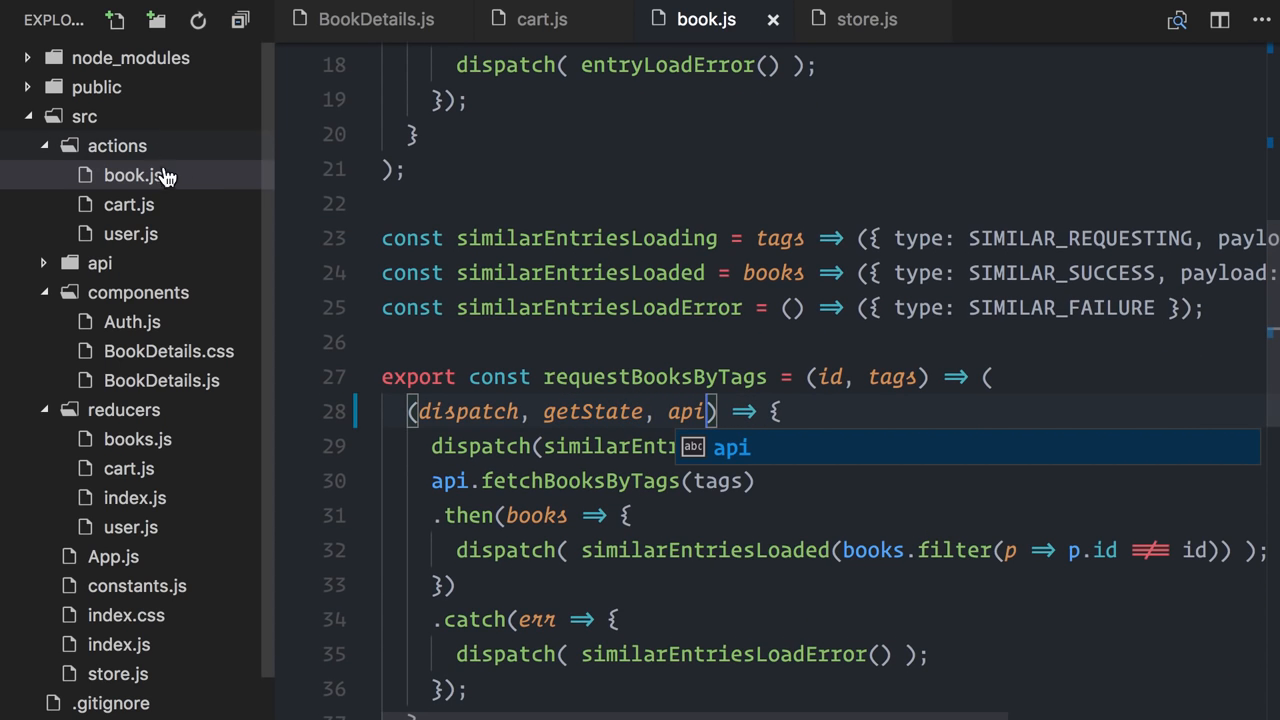
click(128, 232)
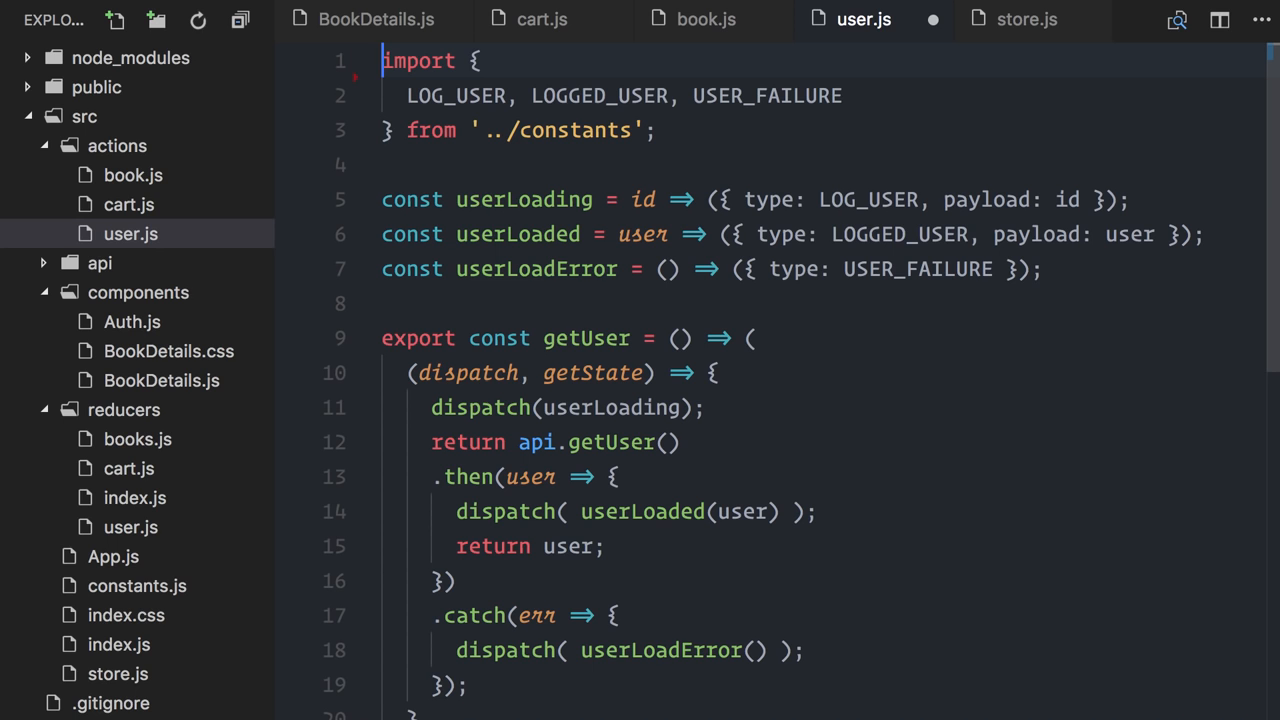
text(, api)
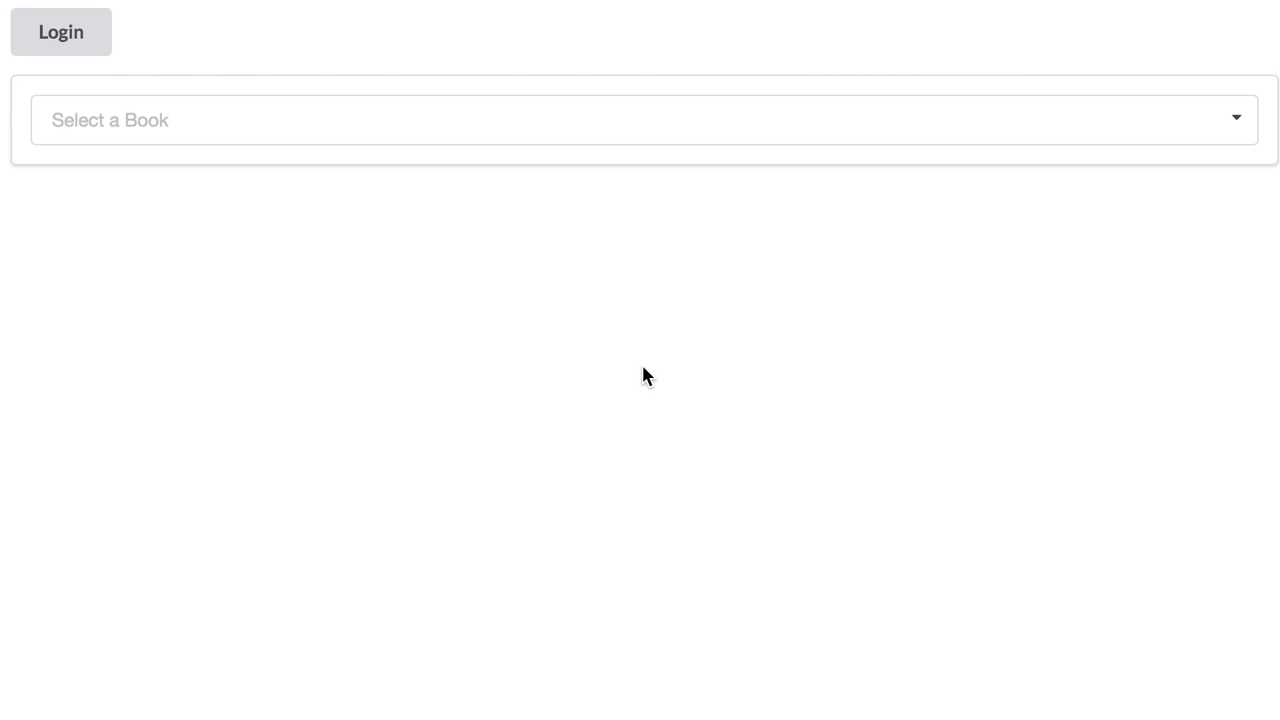
Step: Refresh the bookstore app in Chrome so it shows the Login button again
click(640, 120)
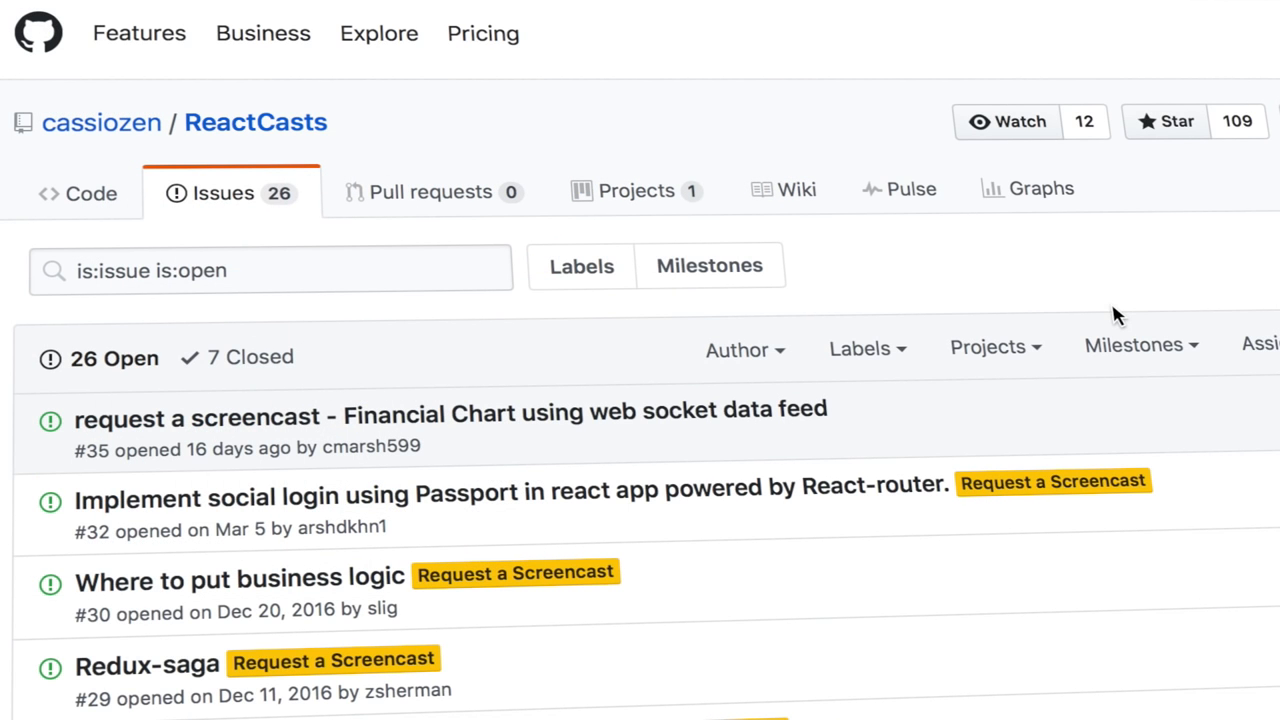
scroll(down, 3)
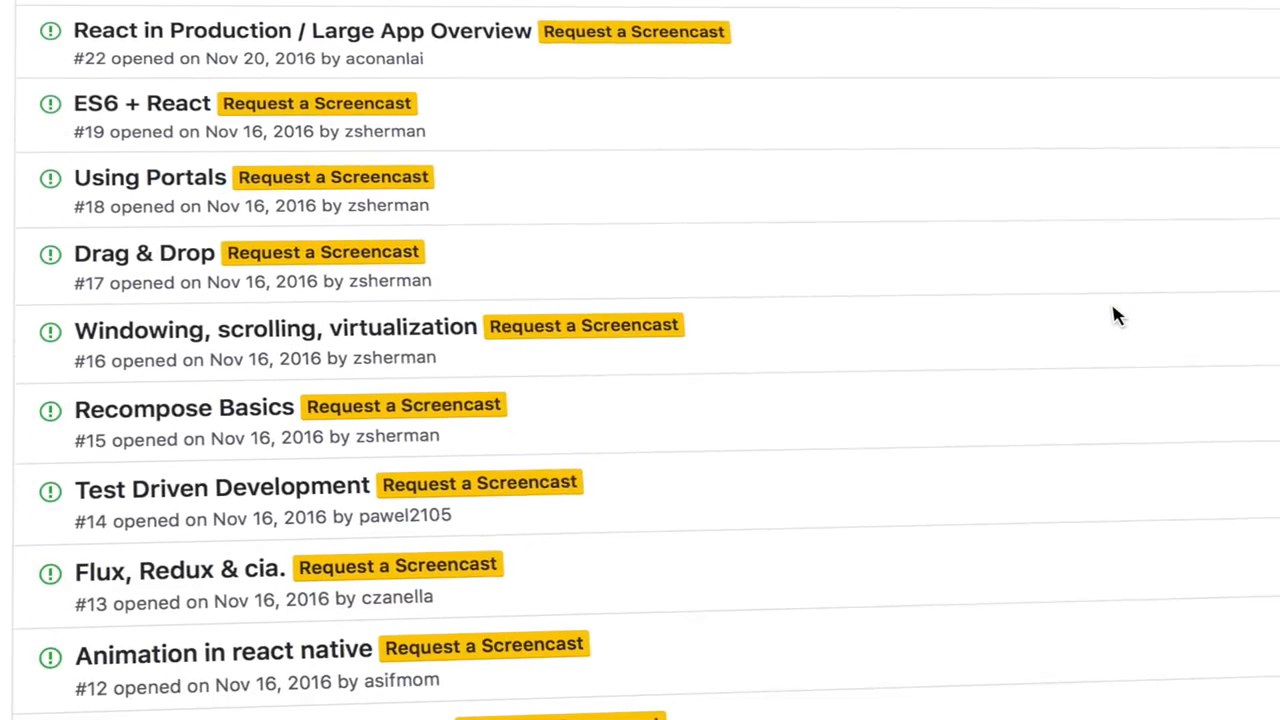
scroll(up, 3)
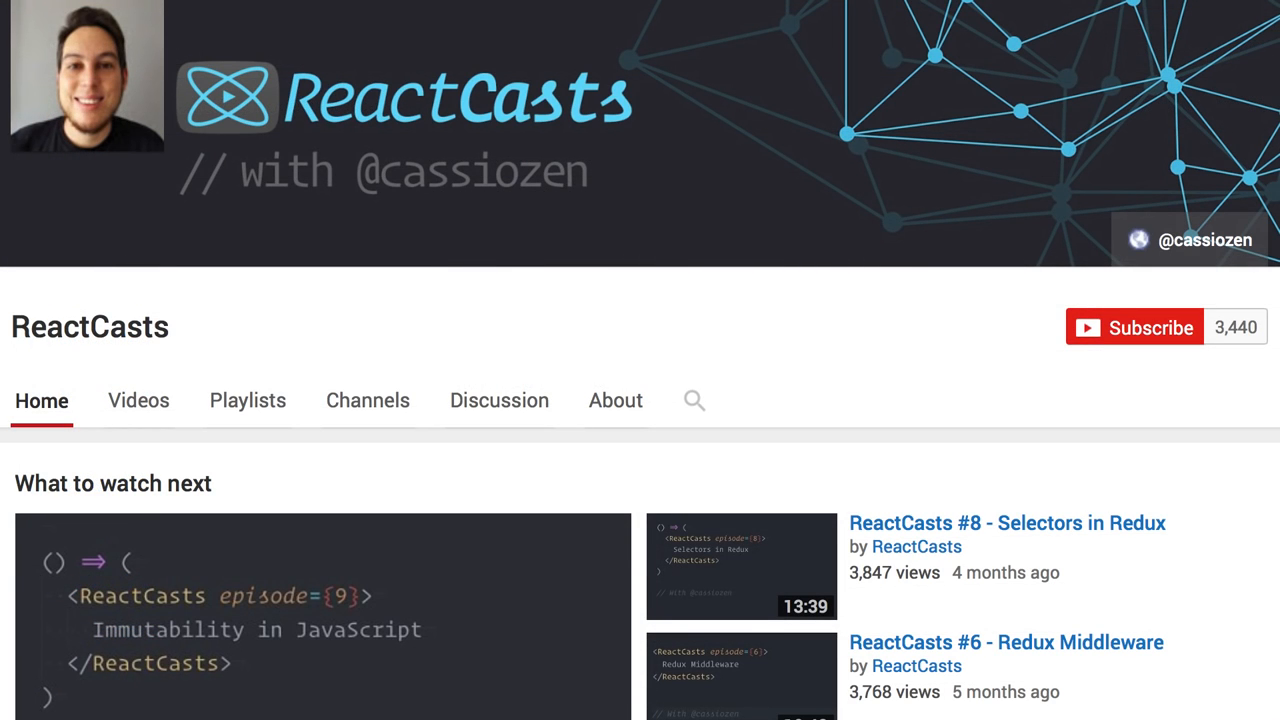
Step: Subscribe to the ReactCasts channel and save the all-notifications bell setting
click(1136, 328)
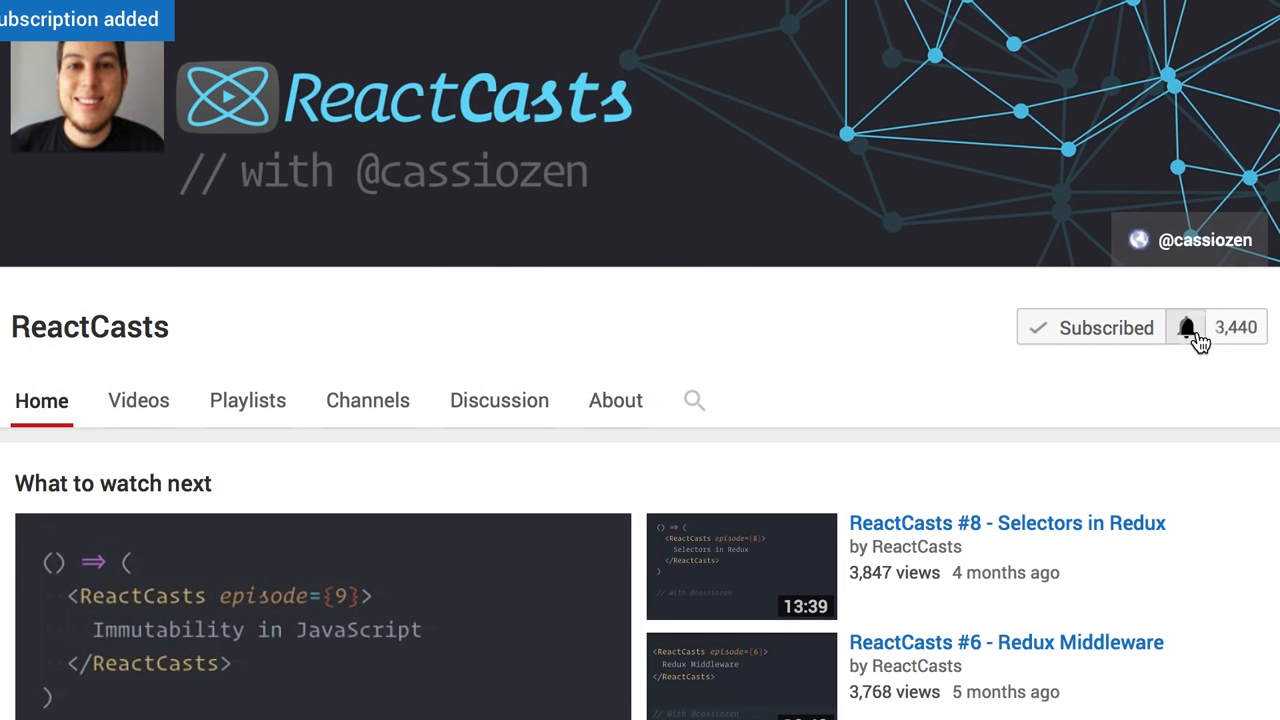
click(1188, 328)
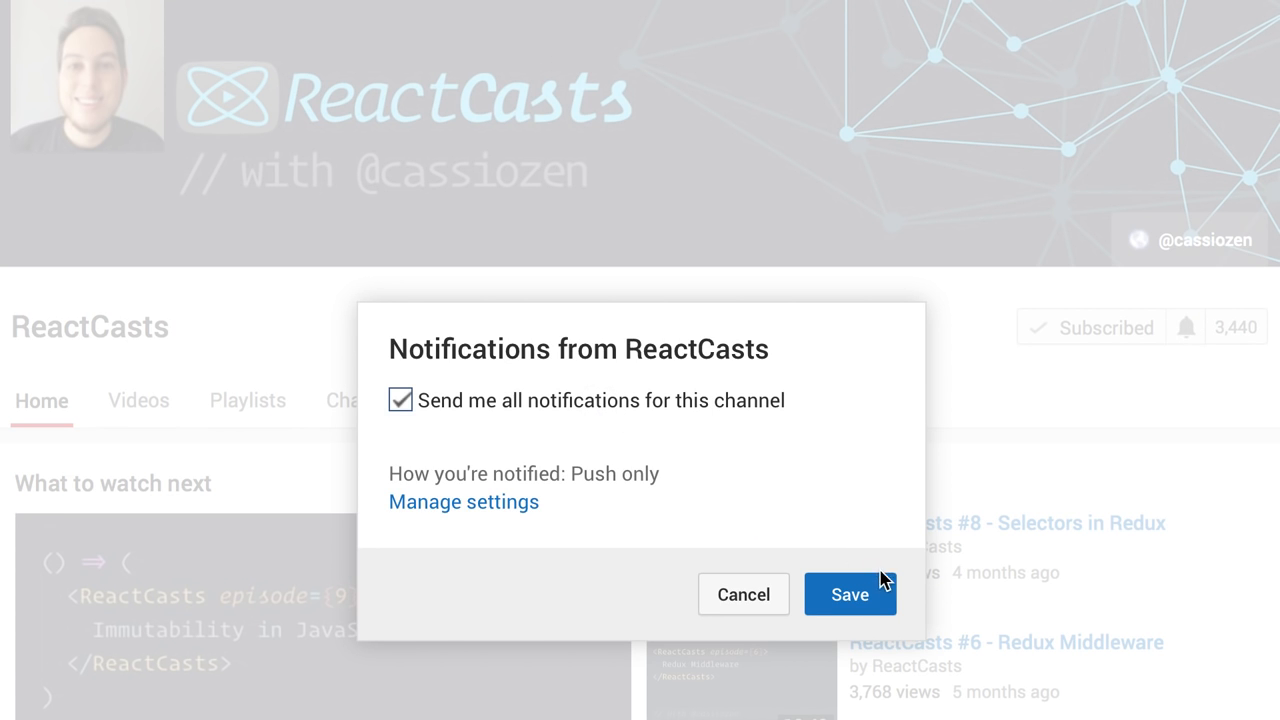
click(848, 594)
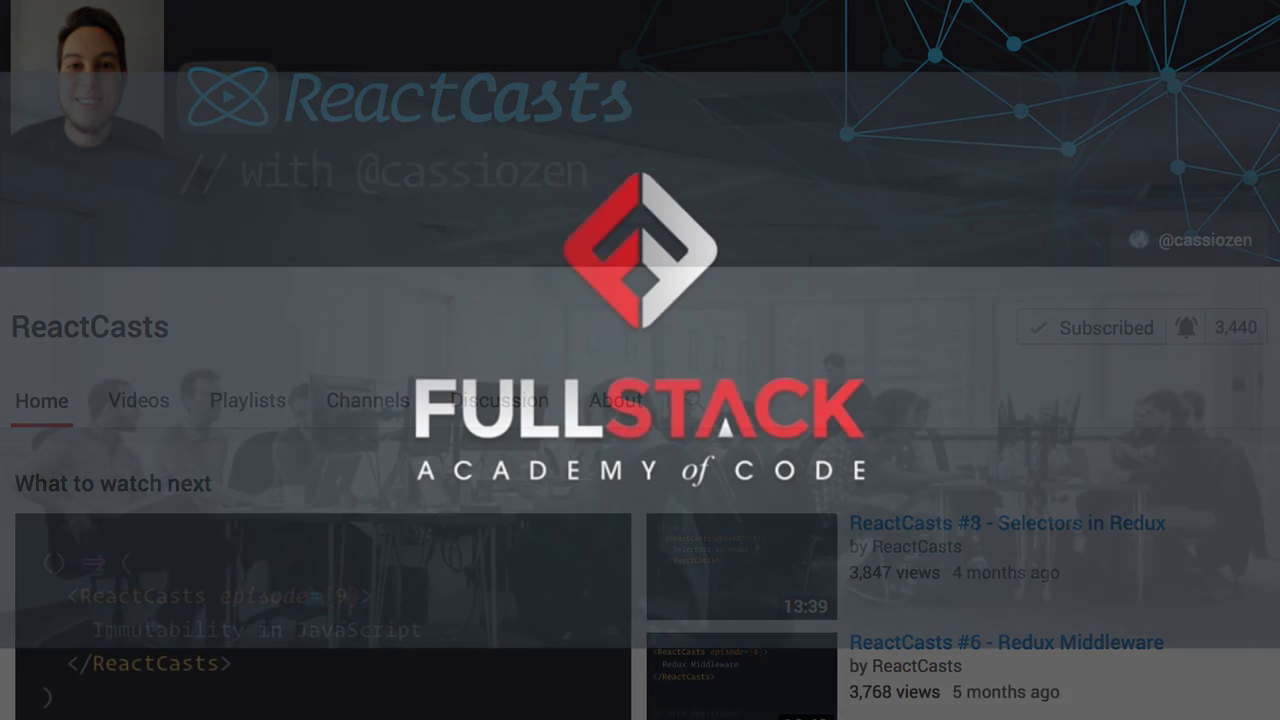